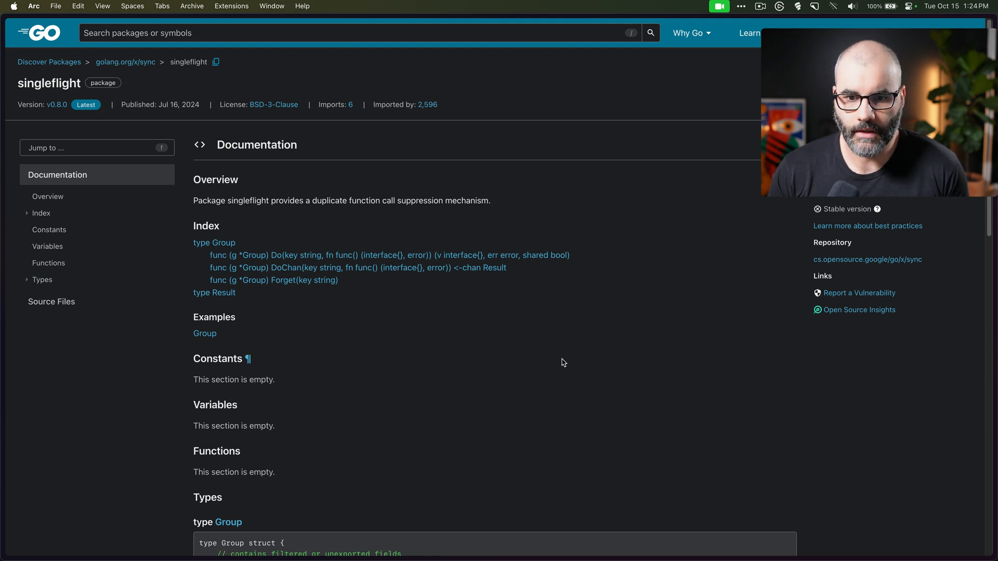
mouse_move(561, 365)
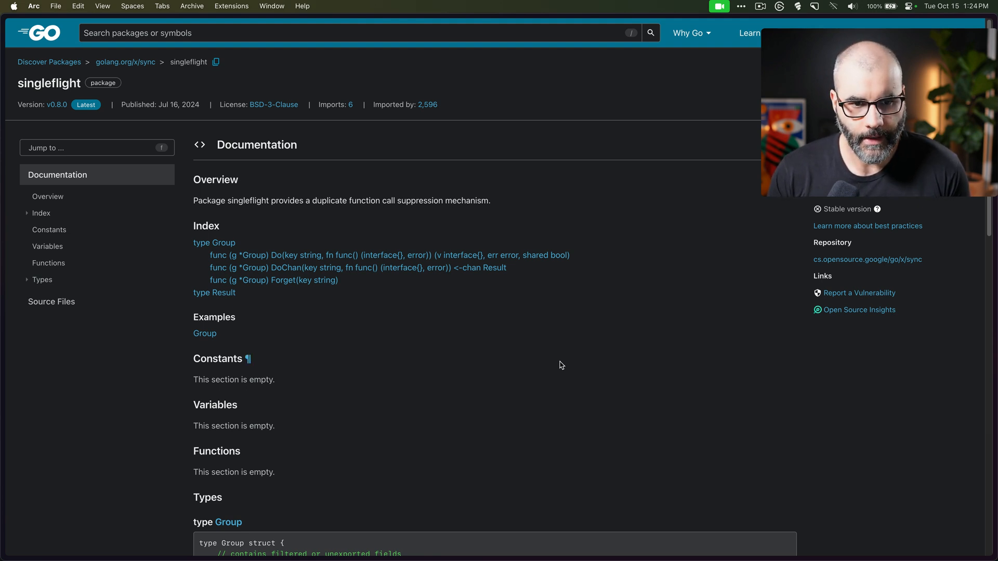
mouse_move(558, 368)
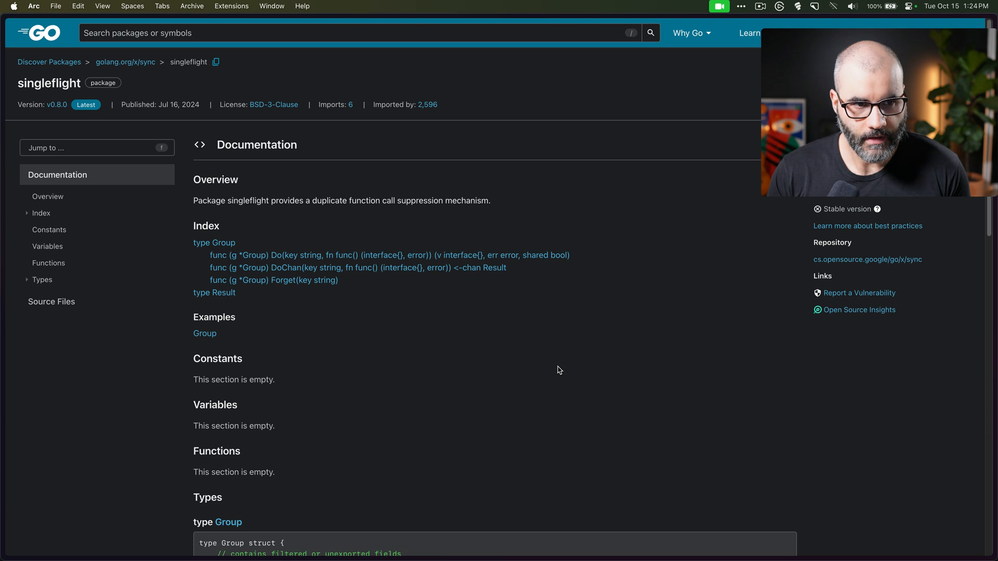
mouse_move(566, 361)
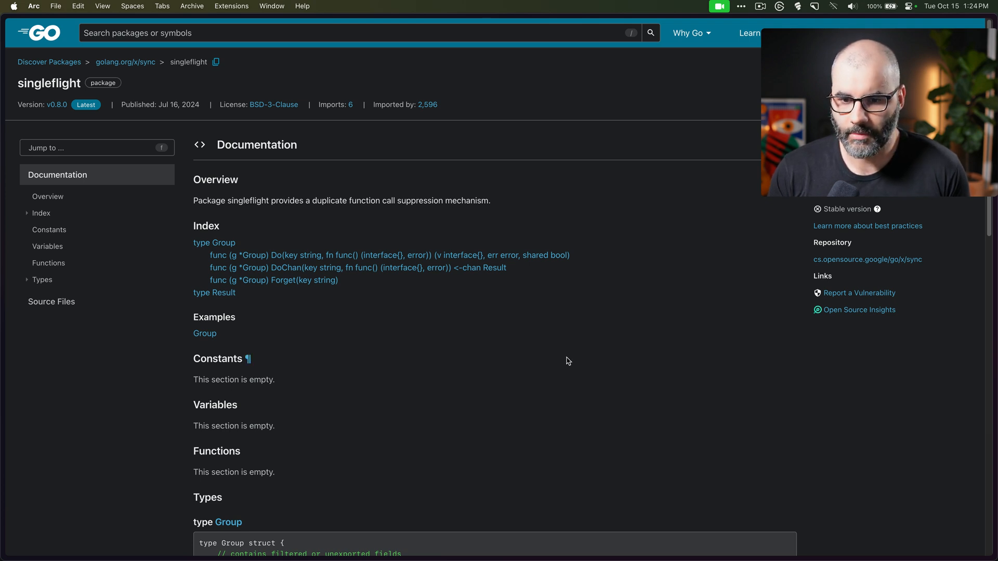
mouse_move(439, 385)
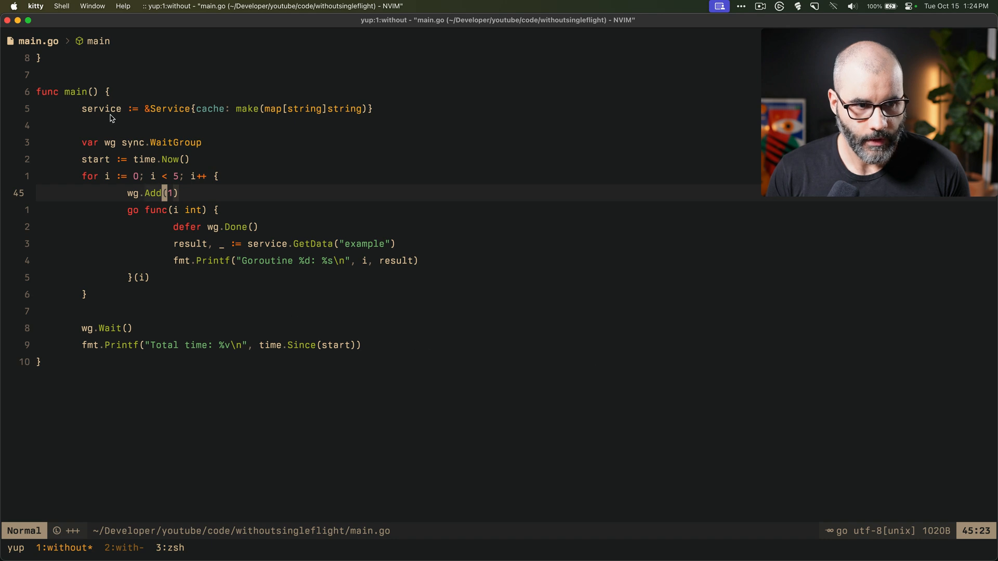
mouse_move(445, 307)
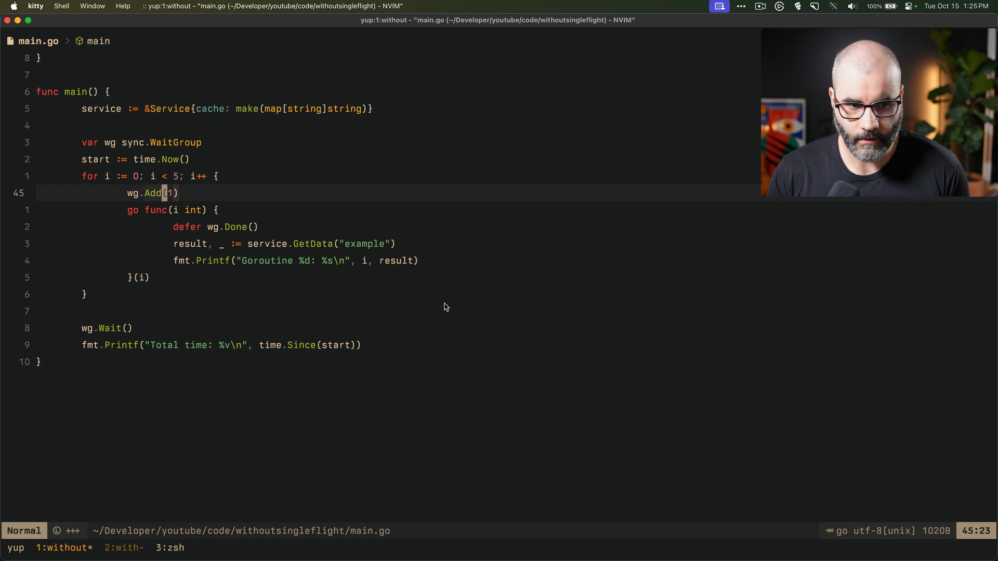
mouse_move(252, 304)
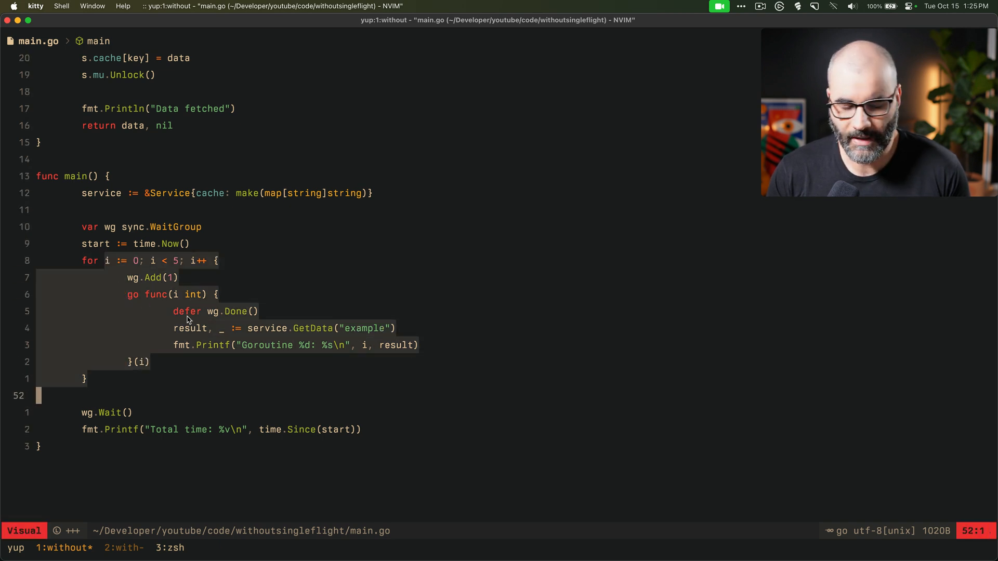
mouse_move(303, 322)
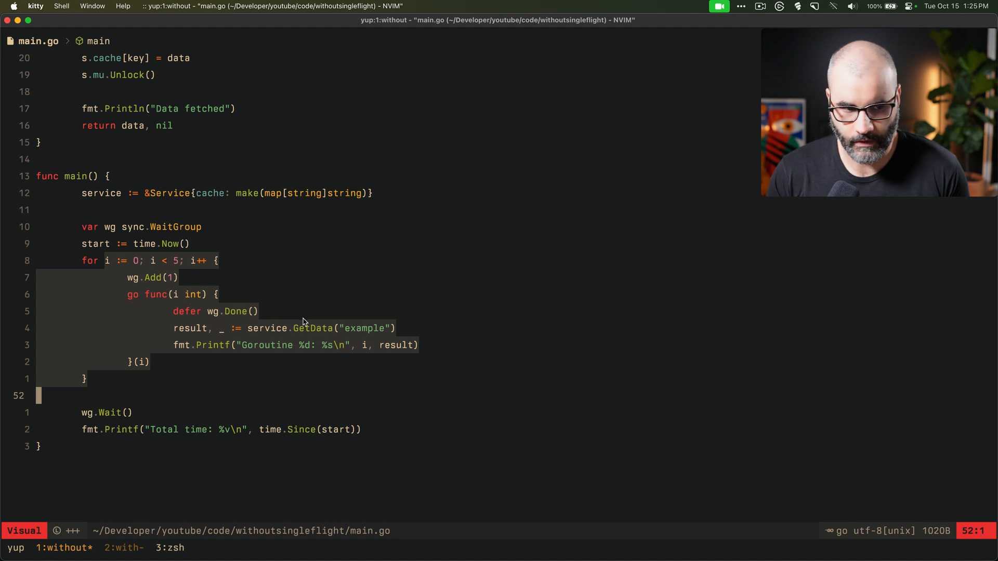
Step: Run go run . in a terminal split, showing five cache misses and a roughly two-second total
key(Escape)
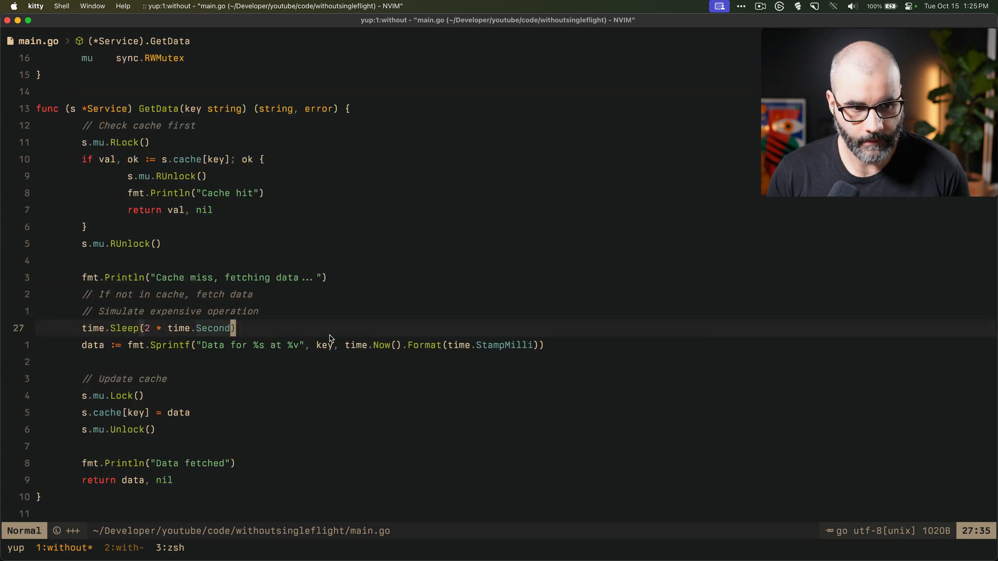
scroll(down, 3)
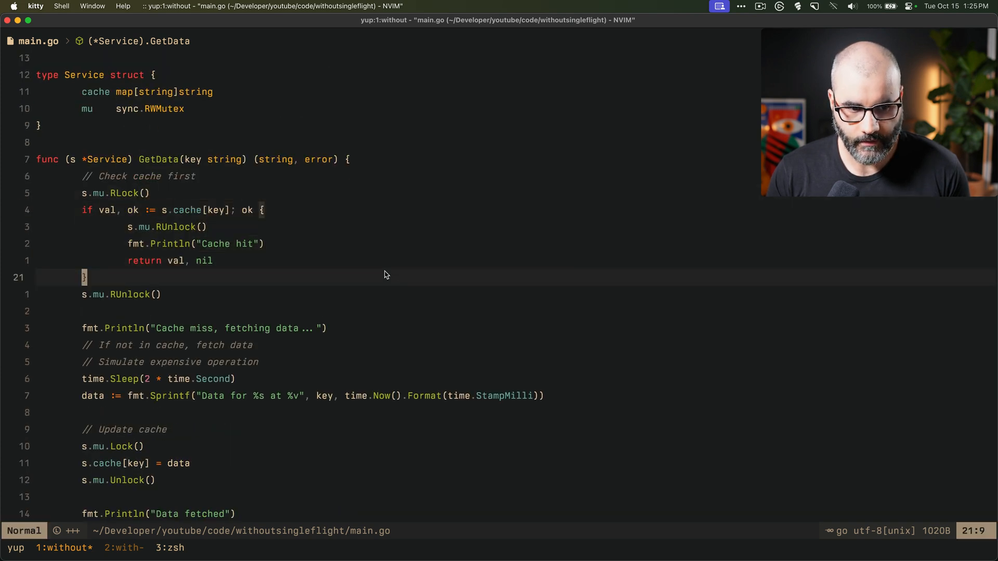
key(v)
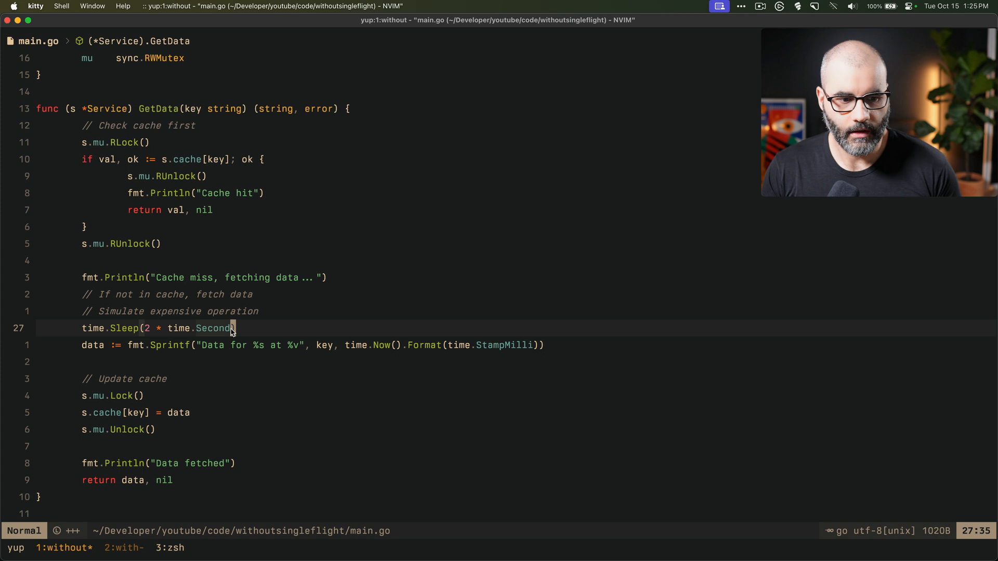
mouse_move(147, 342)
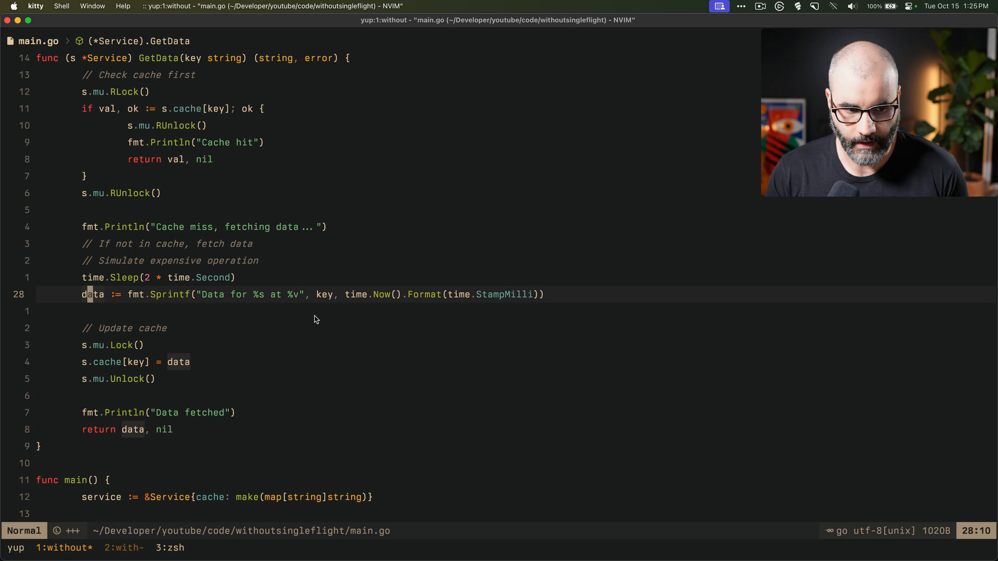
mouse_move(134, 355)
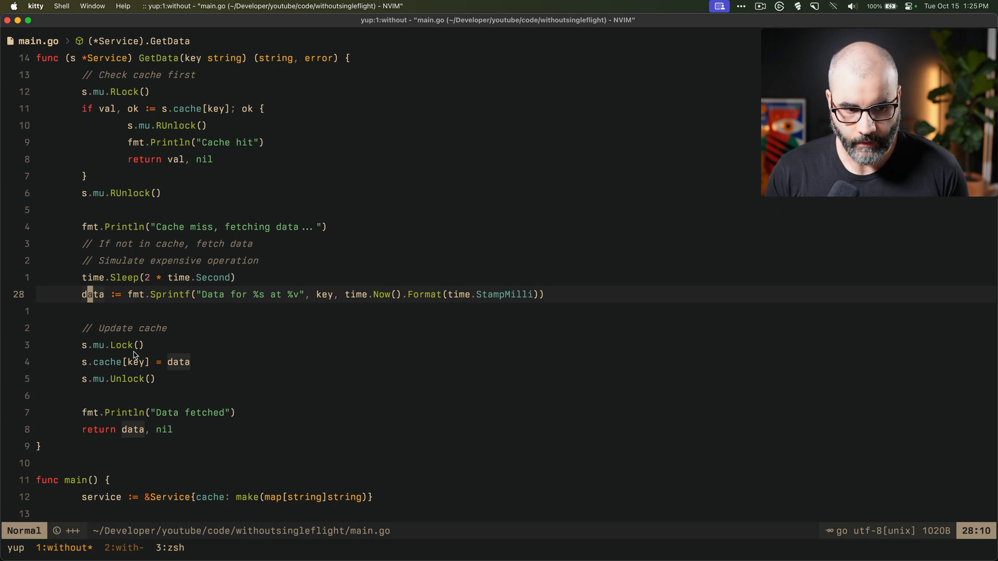
key(V)
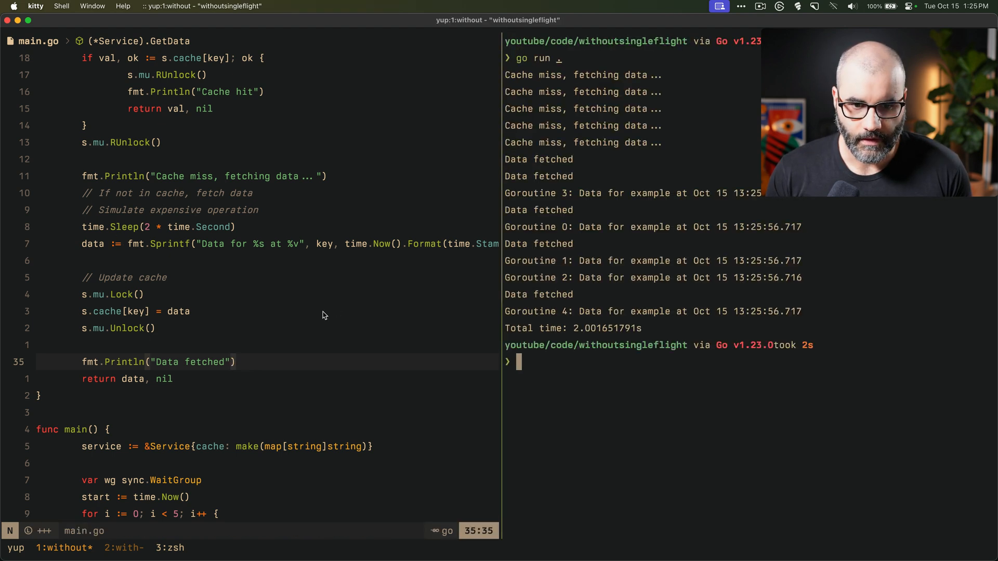
scroll(down, 3)
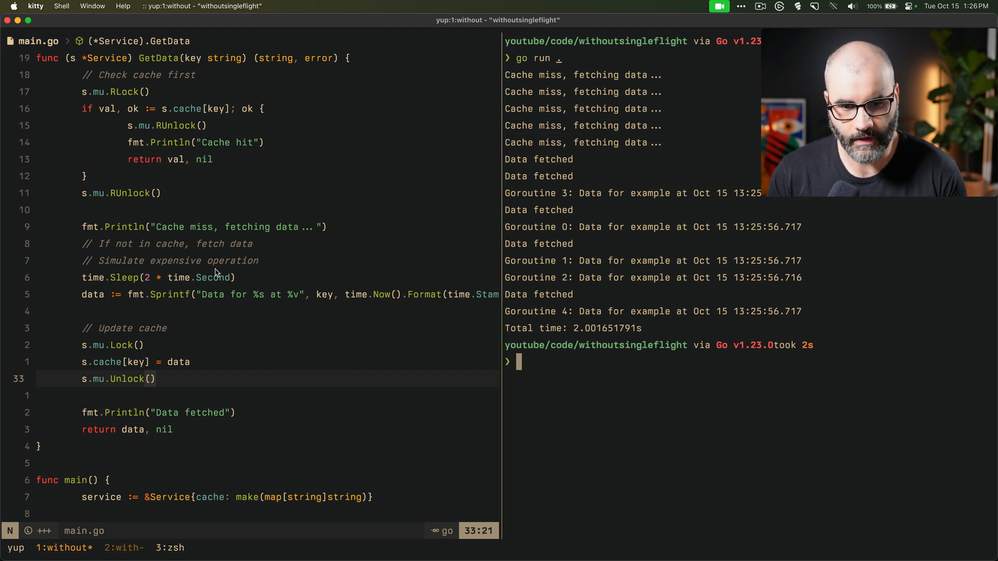
mouse_move(145, 260)
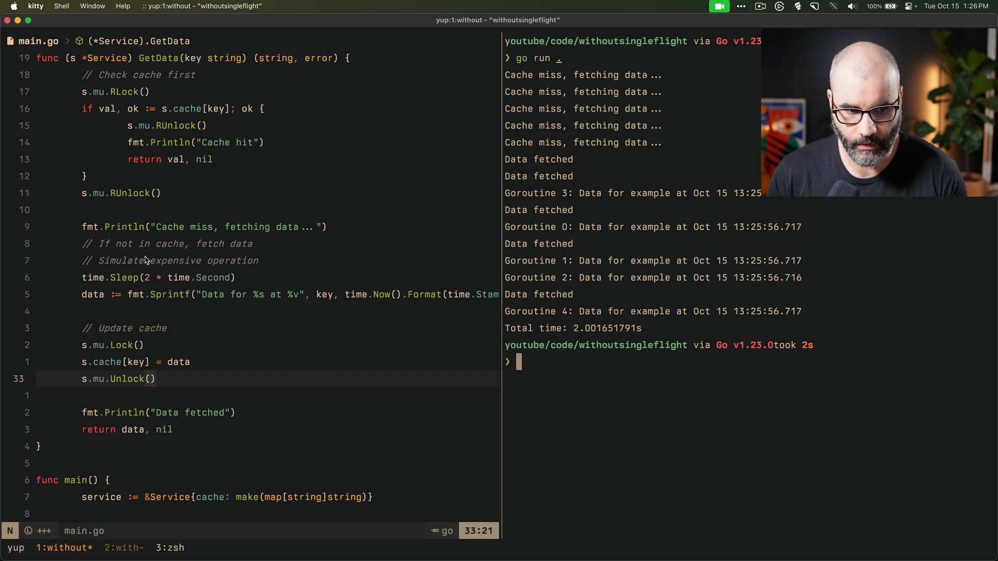
key(V)
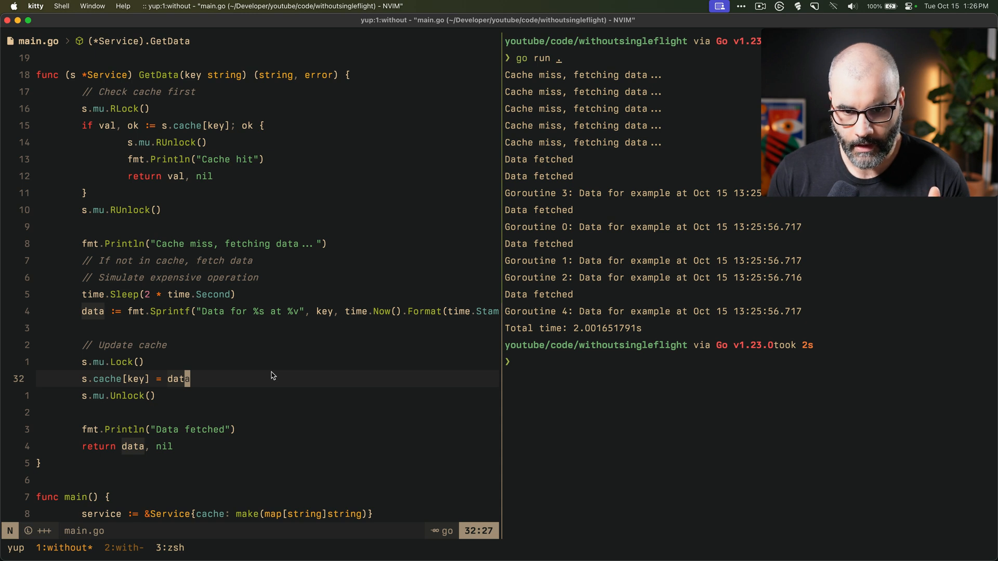
mouse_move(314, 344)
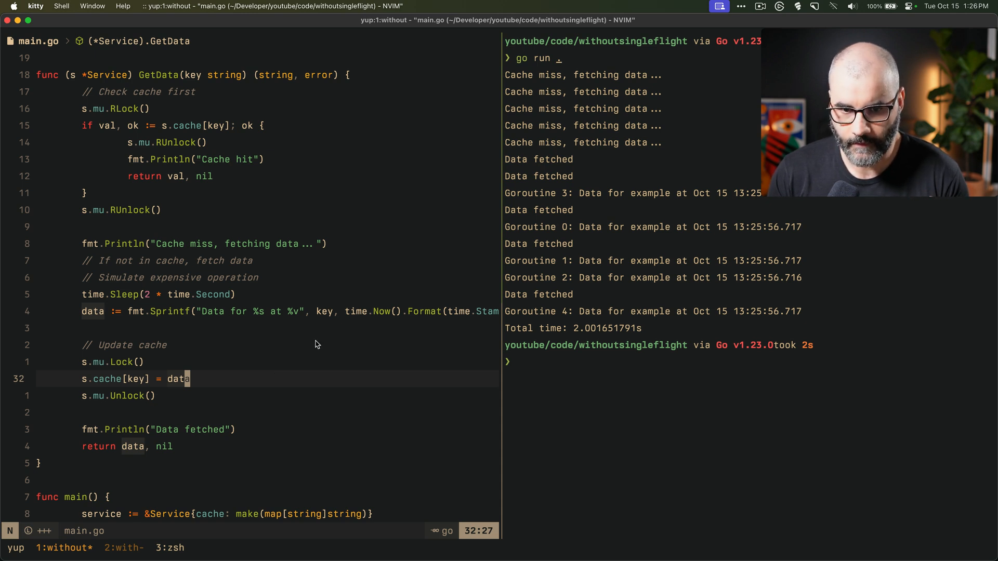
mouse_move(341, 337)
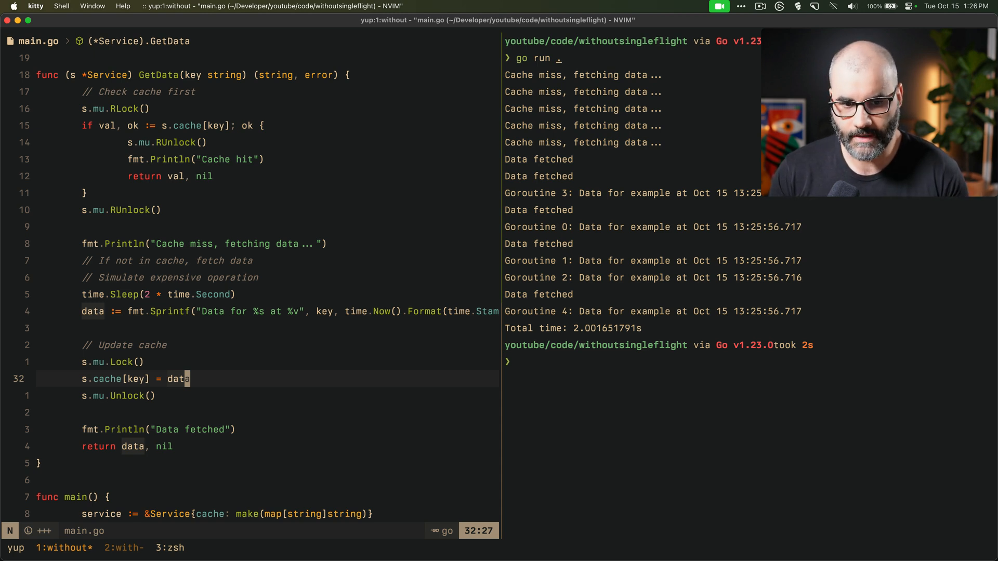
mouse_move(331, 342)
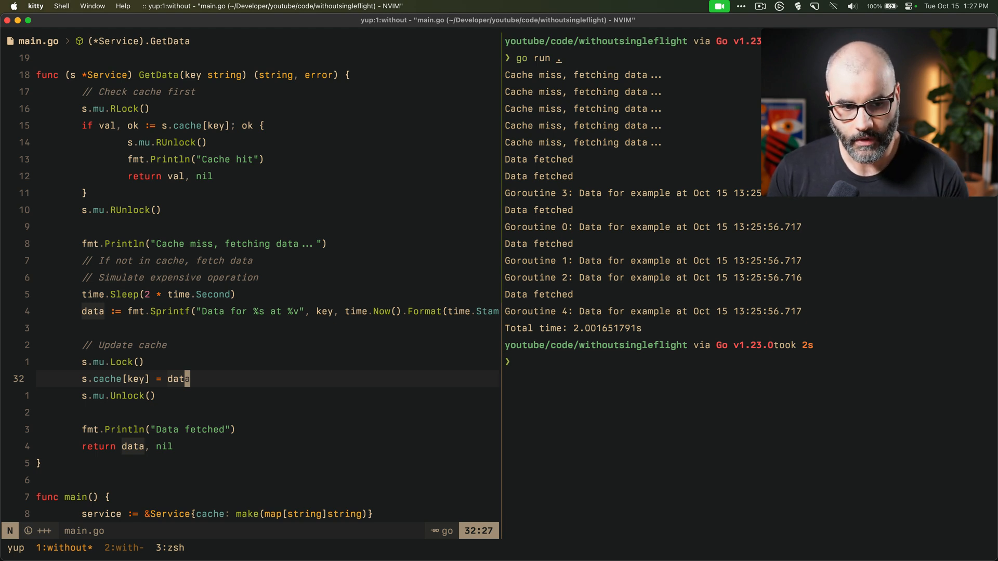
mouse_move(301, 344)
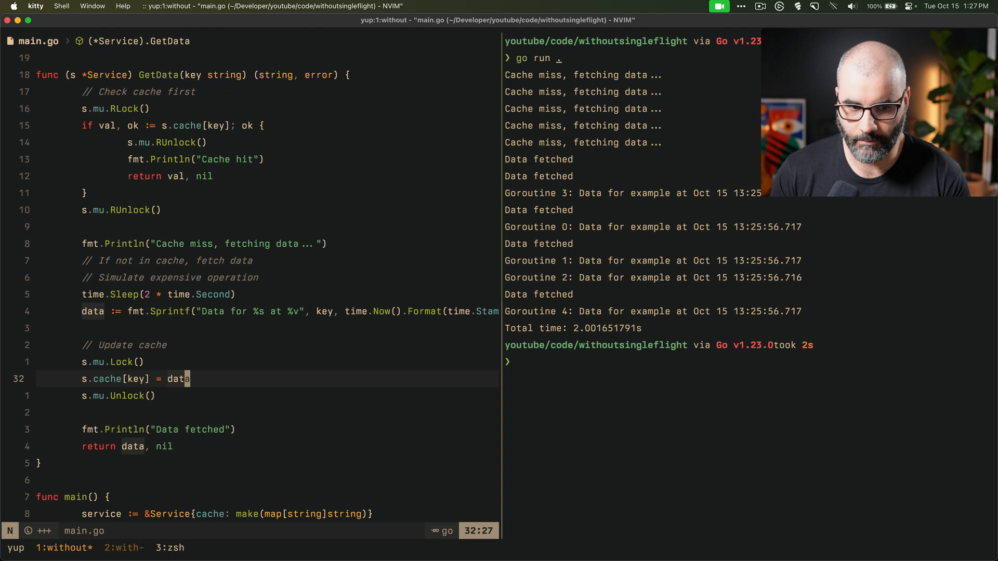
mouse_move(299, 348)
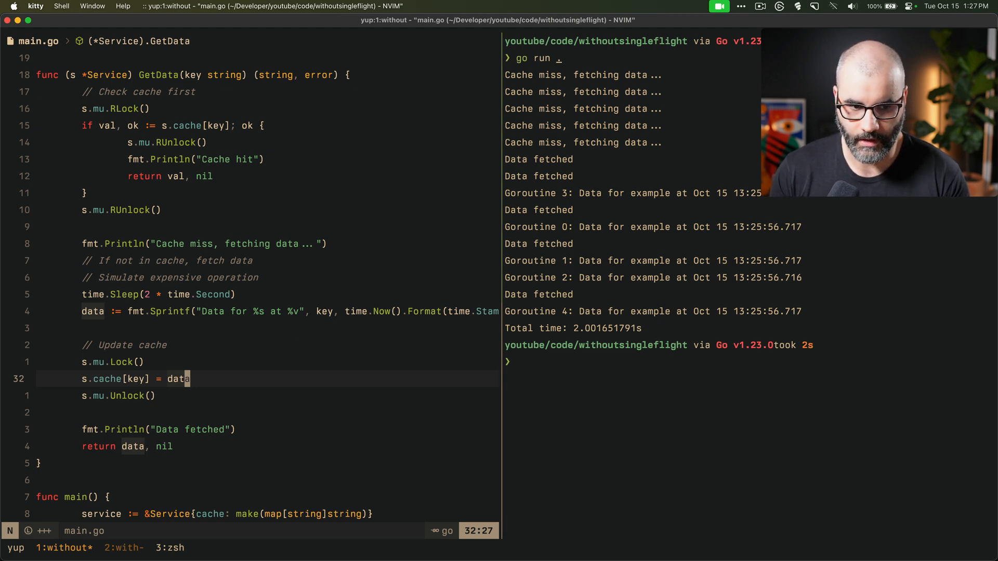
mouse_move(300, 349)
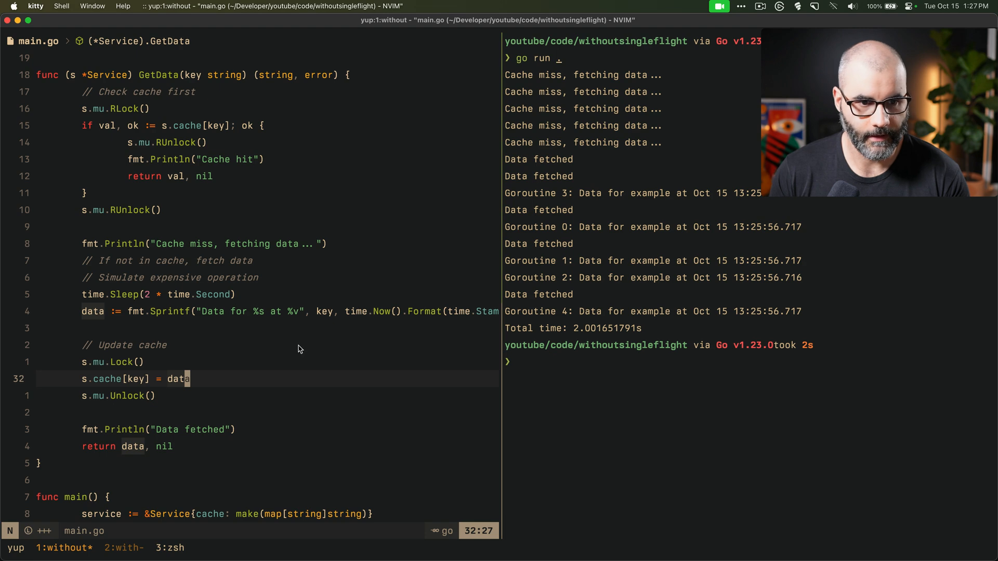
mouse_move(348, 271)
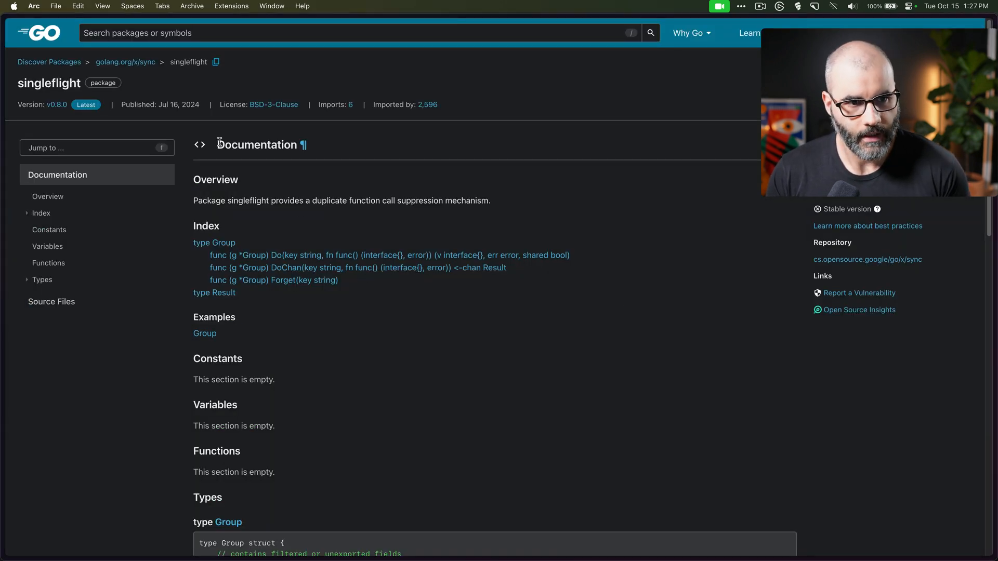
mouse_move(296, 232)
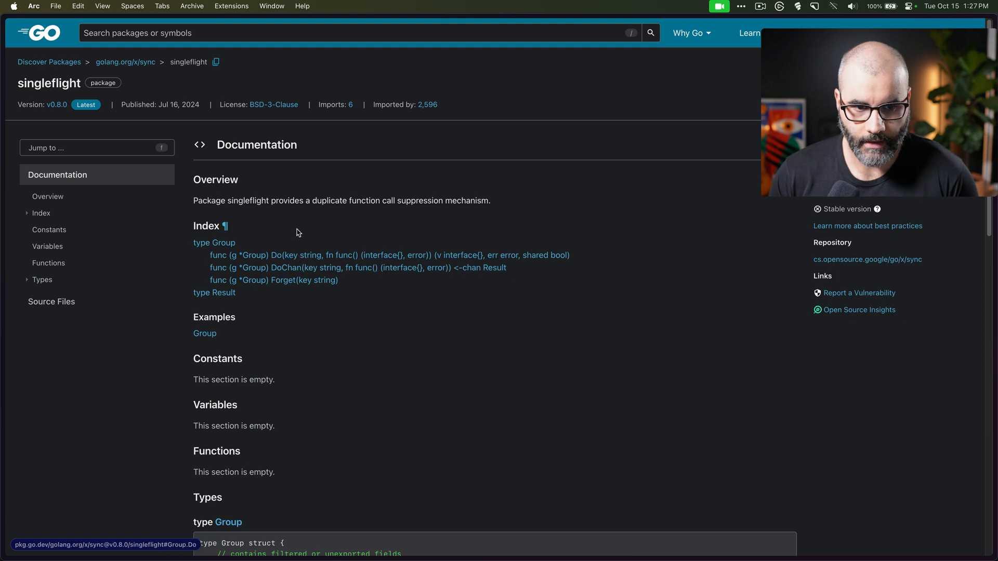
mouse_move(368, 223)
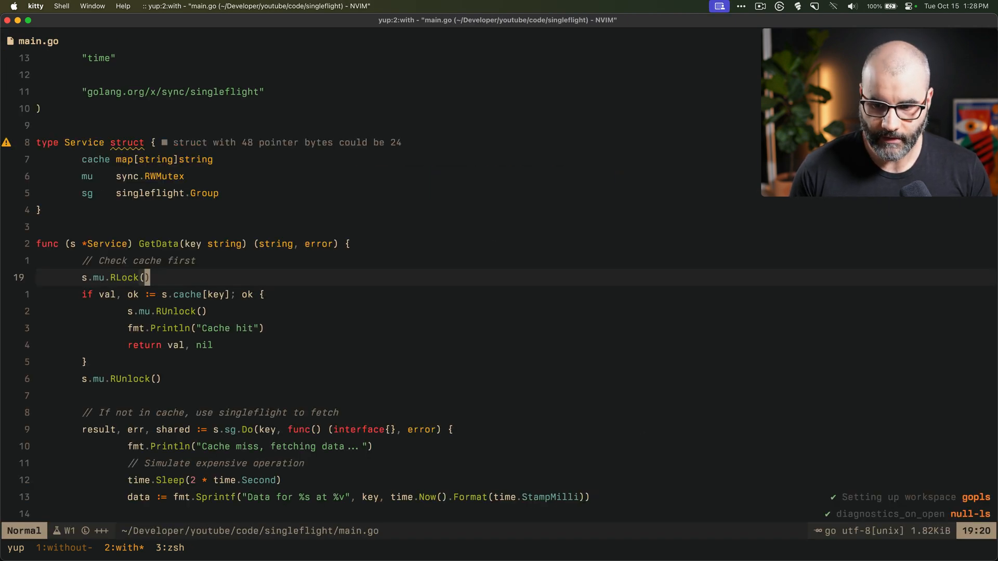
mouse_move(293, 259)
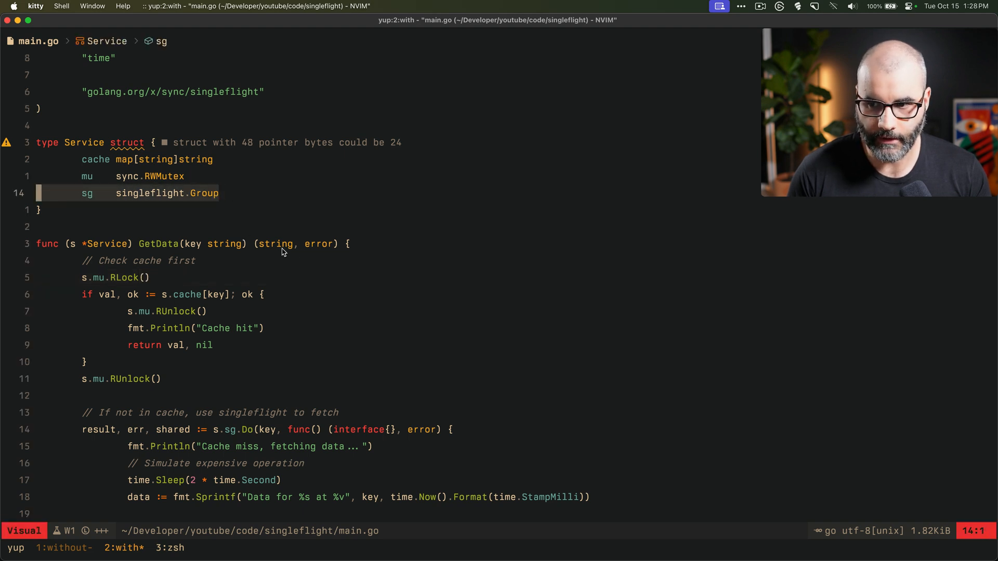
scroll(down, 3)
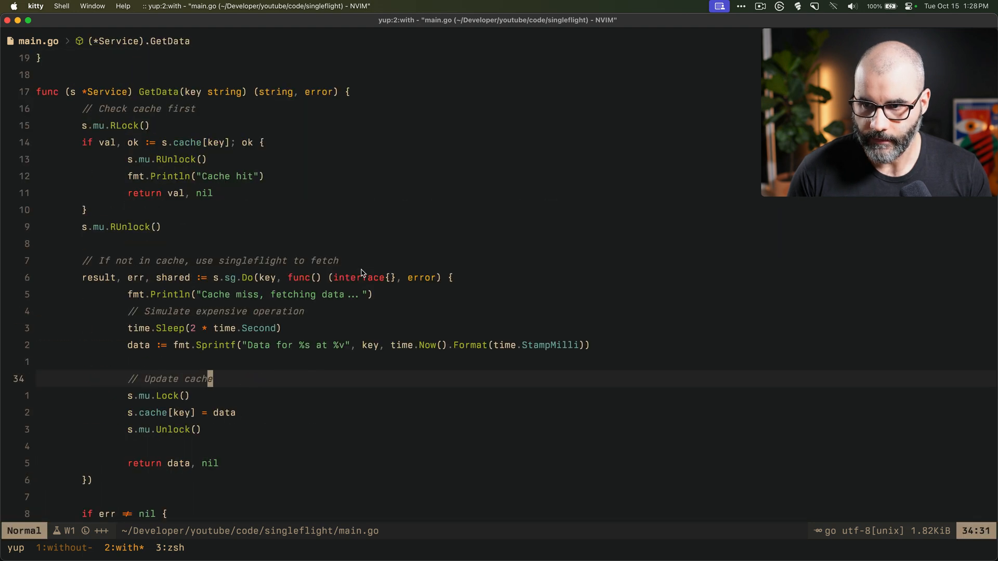
scroll(down, 3)
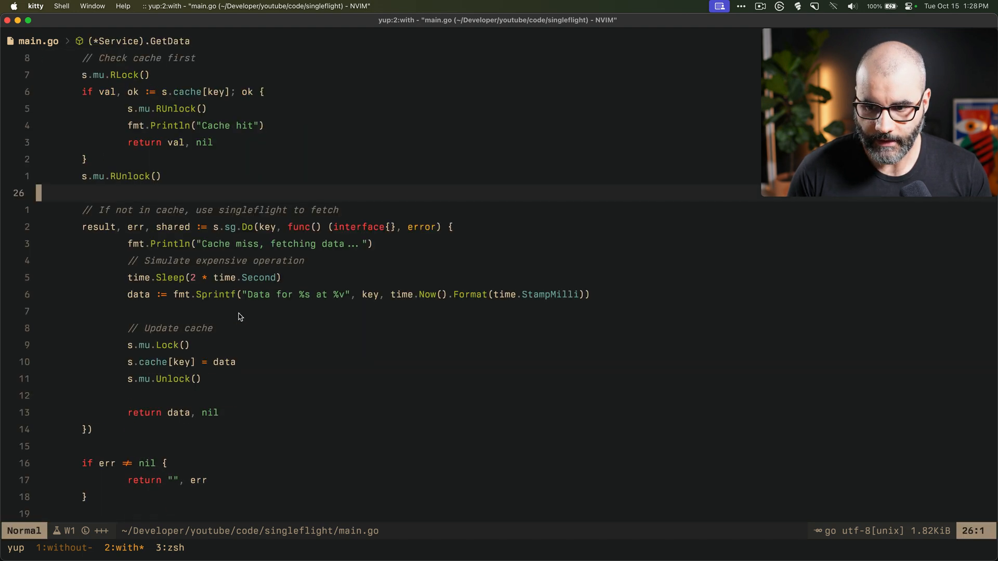
key(V)
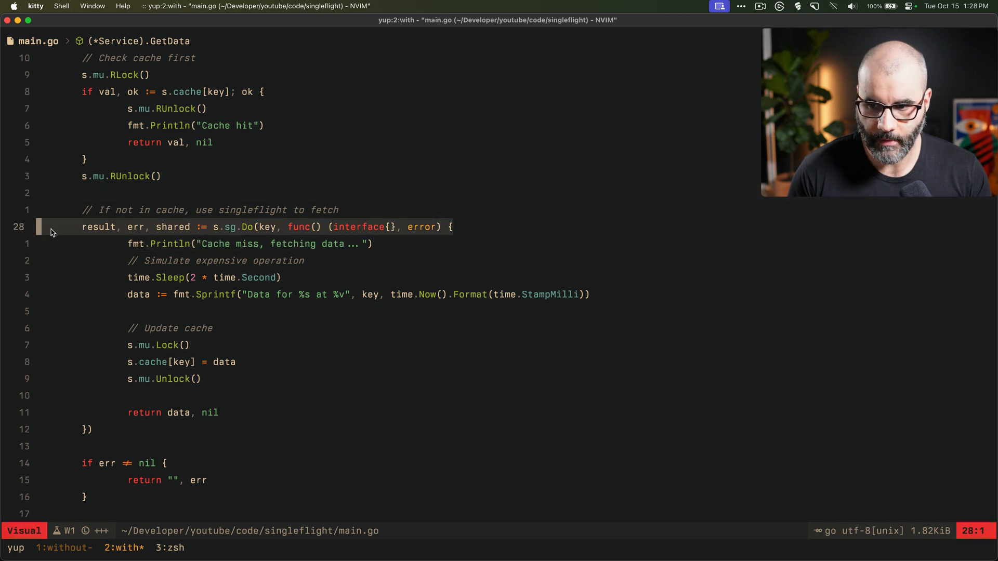
mouse_move(228, 374)
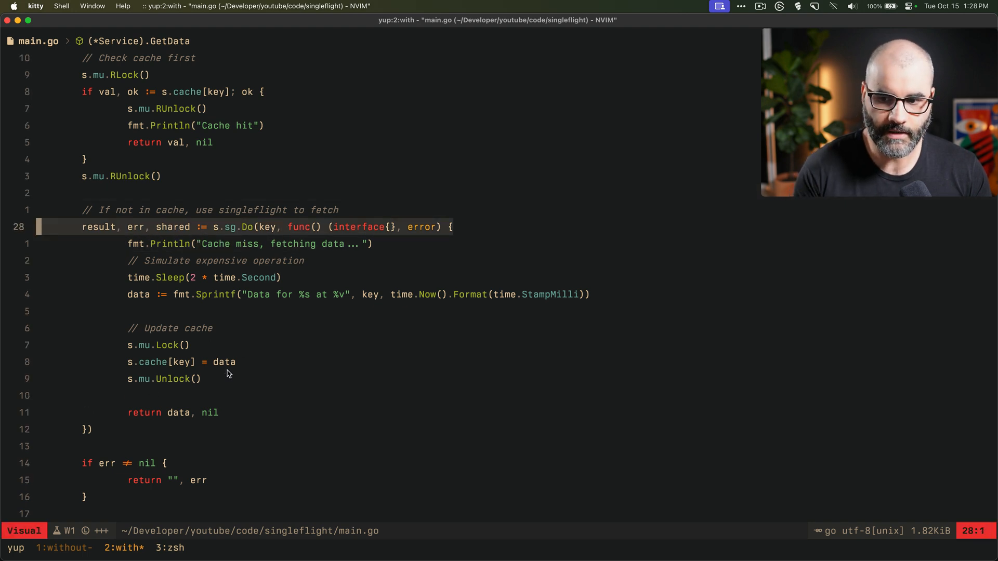
key(Escape)
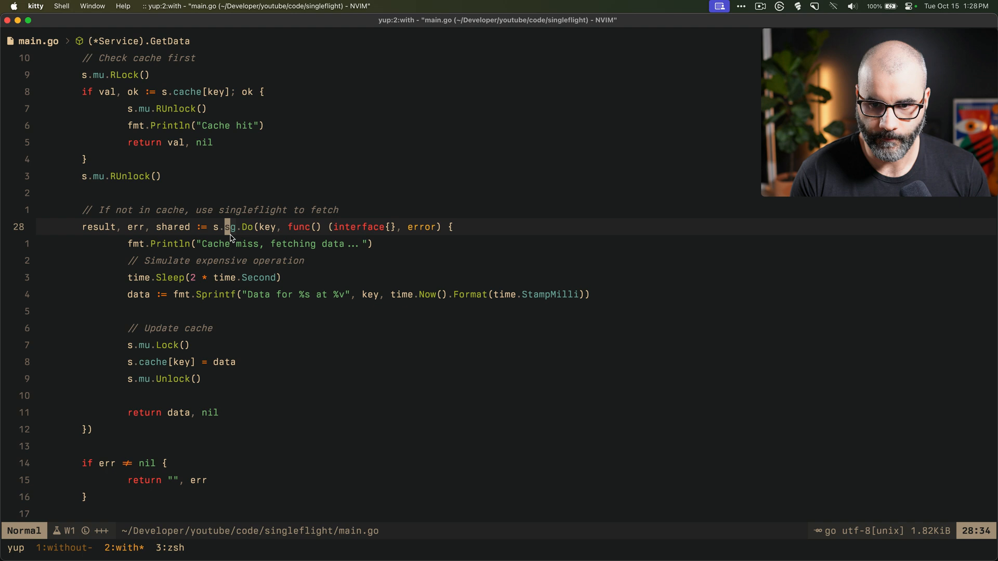
key(v)
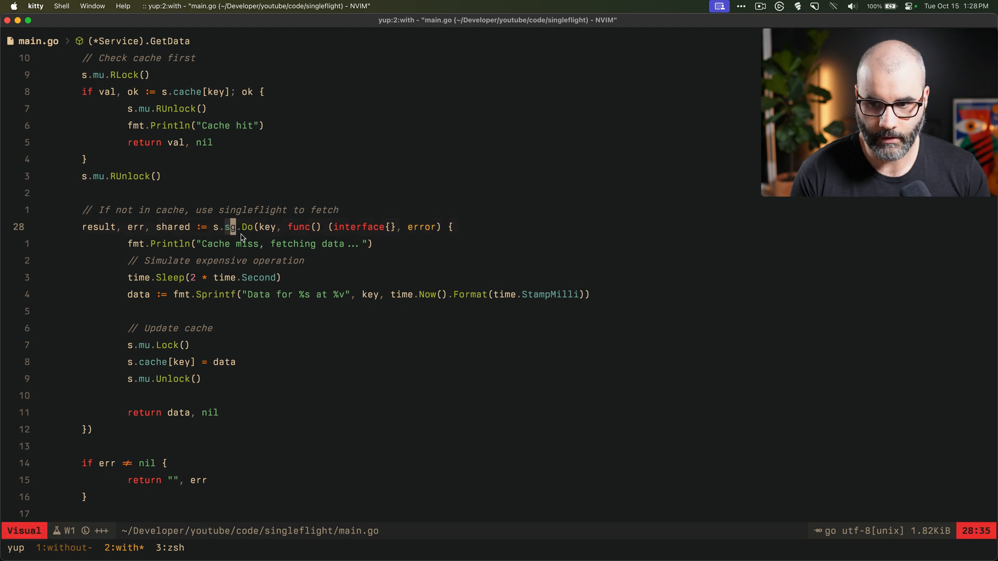
key(Escape)
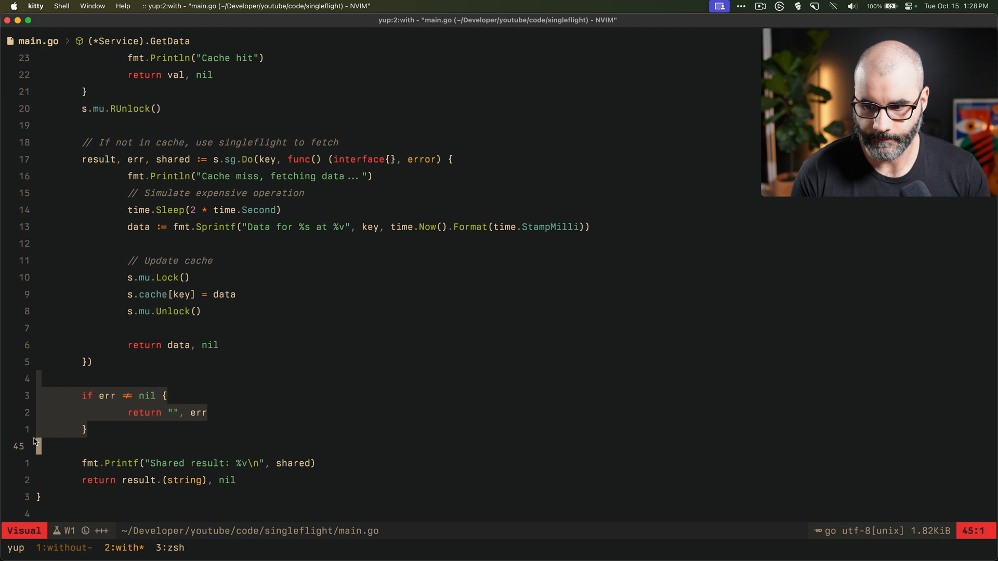
key(Escape)
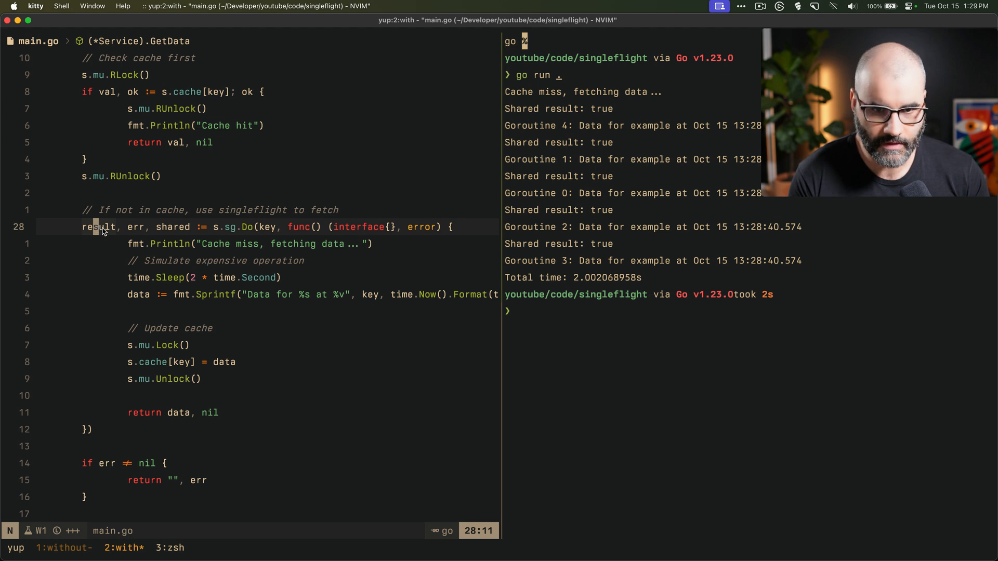
mouse_move(209, 261)
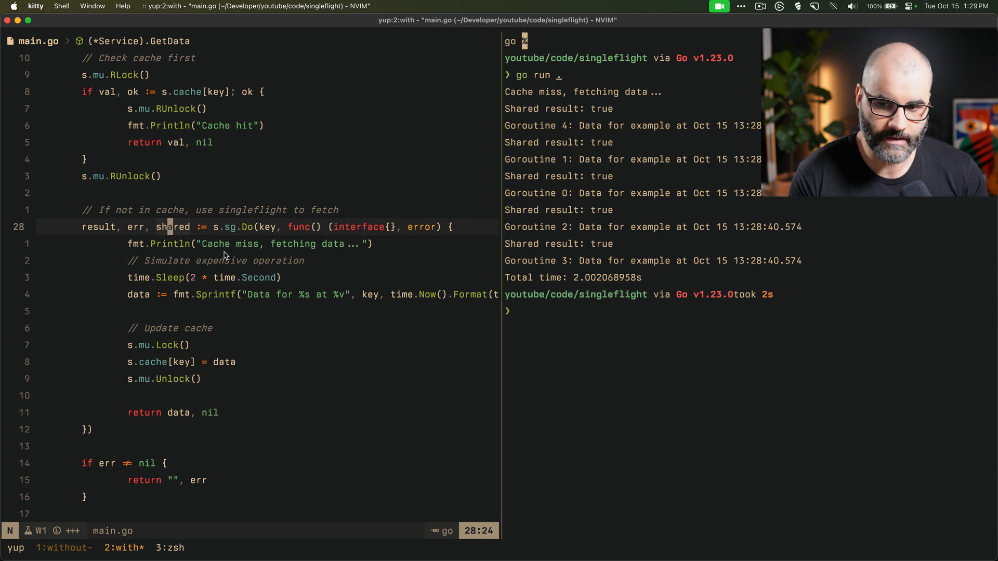
mouse_move(306, 290)
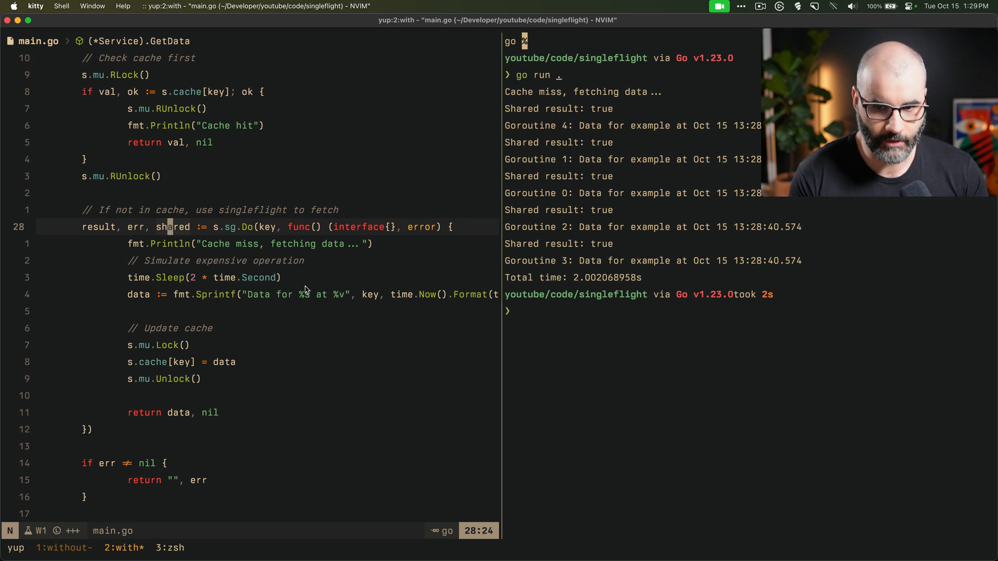
mouse_move(616, 214)
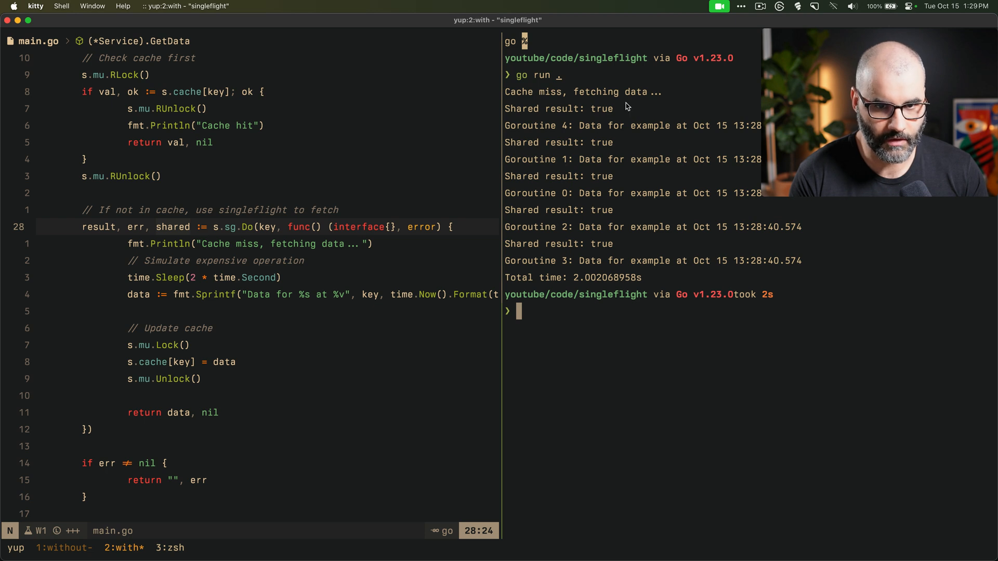
mouse_move(580, 258)
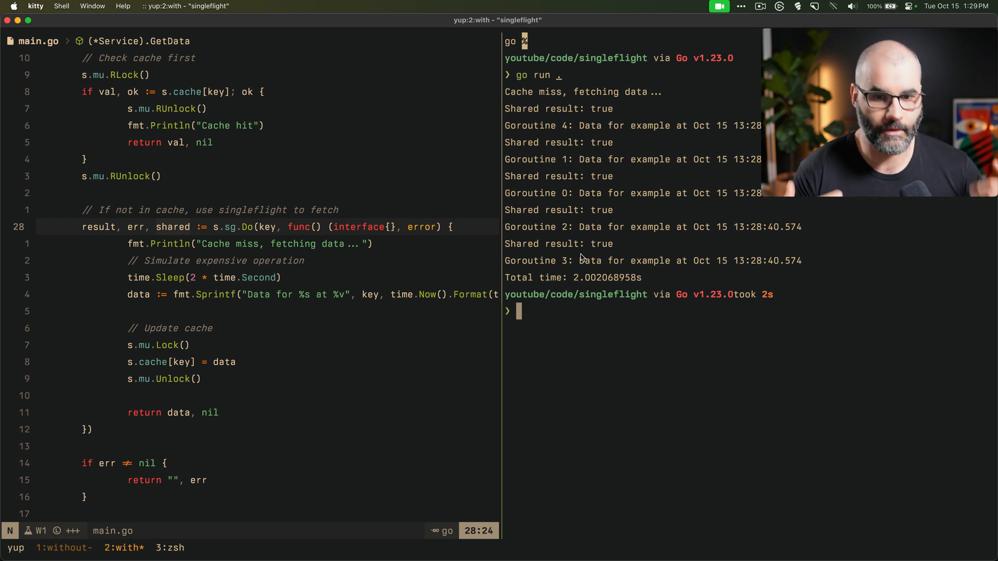
mouse_move(272, 319)
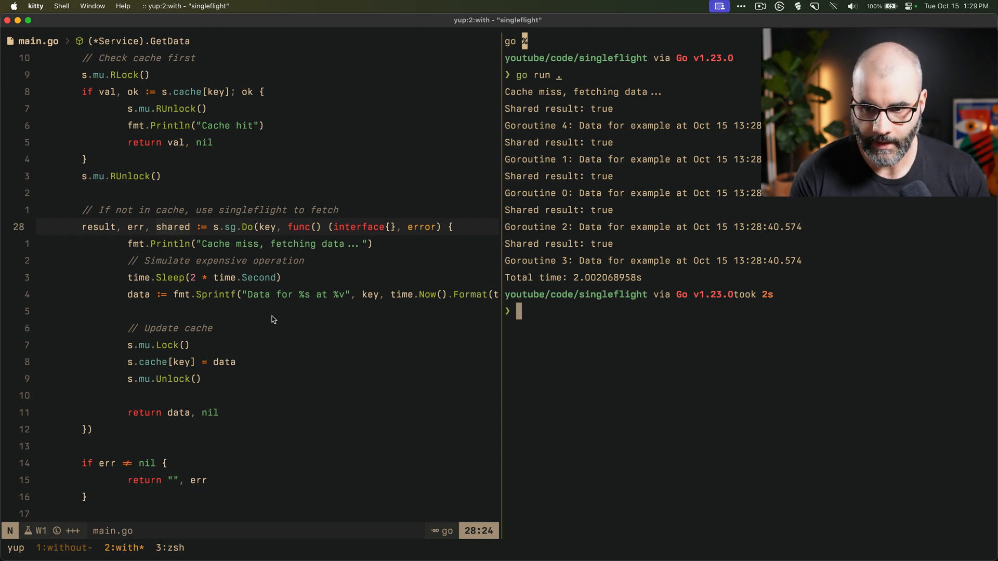
mouse_move(273, 344)
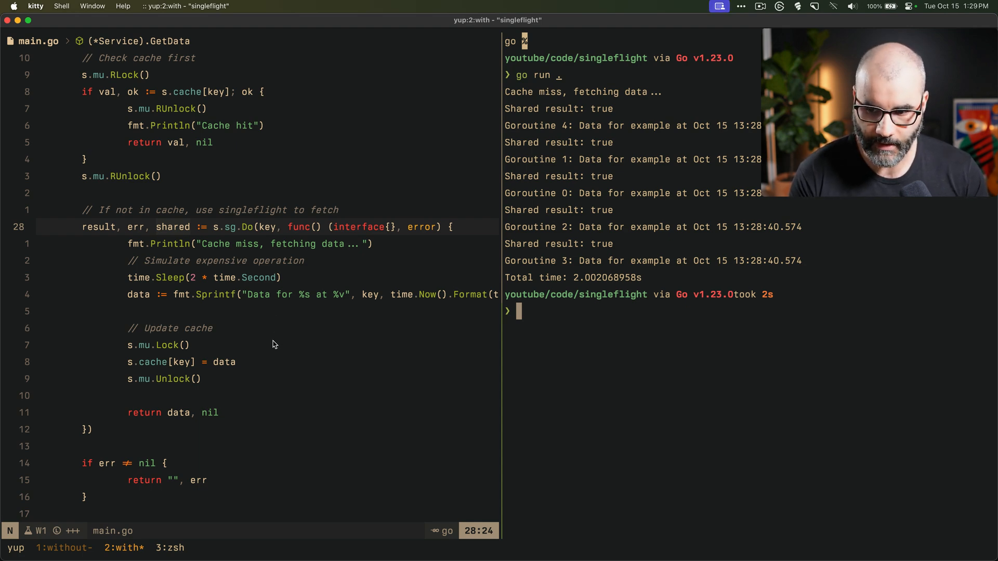
Step: Scroll main.go down to the commented-out ForgetData method and back to the Service struct
scroll(down, 3)
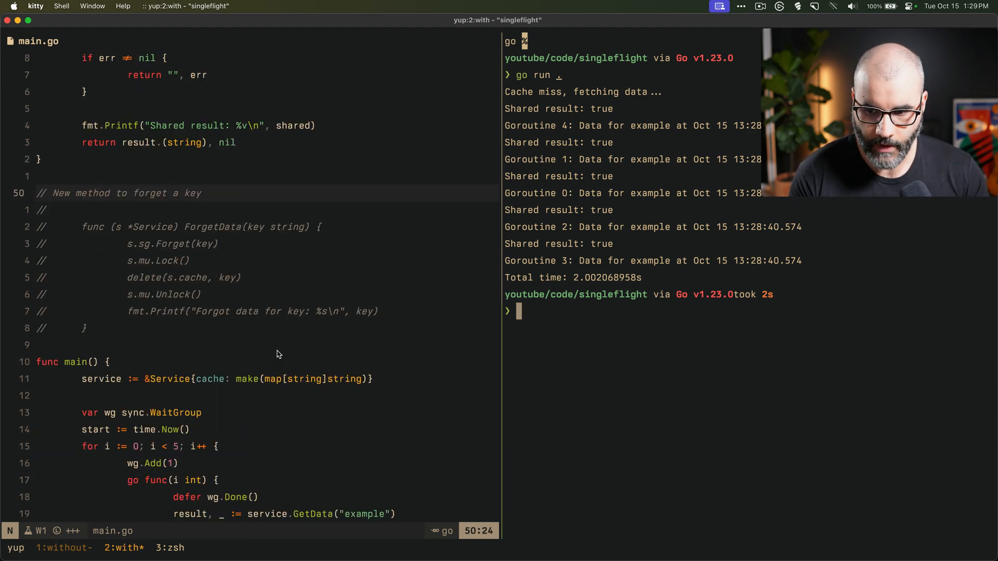
scroll(down, 3)
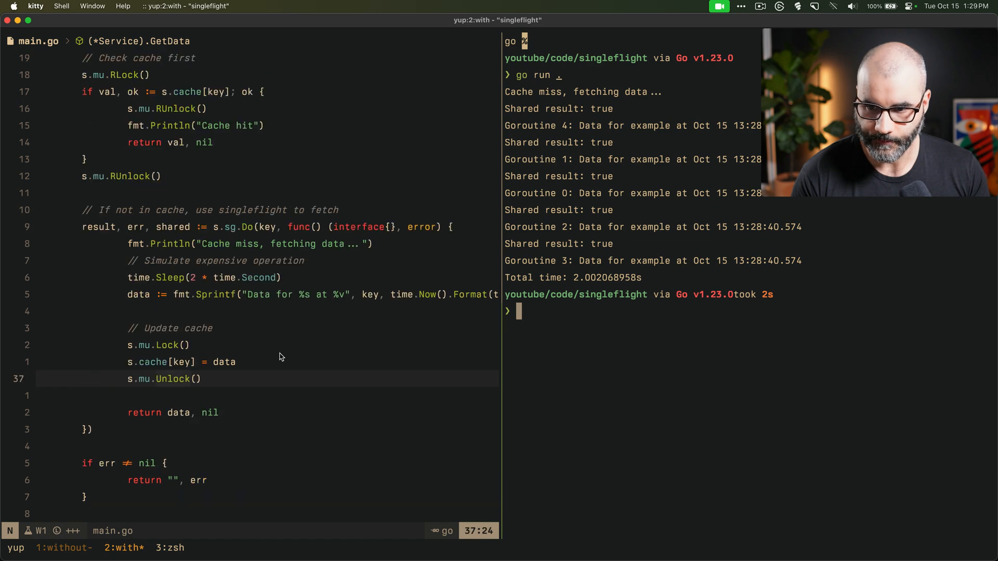
scroll(up, 3)
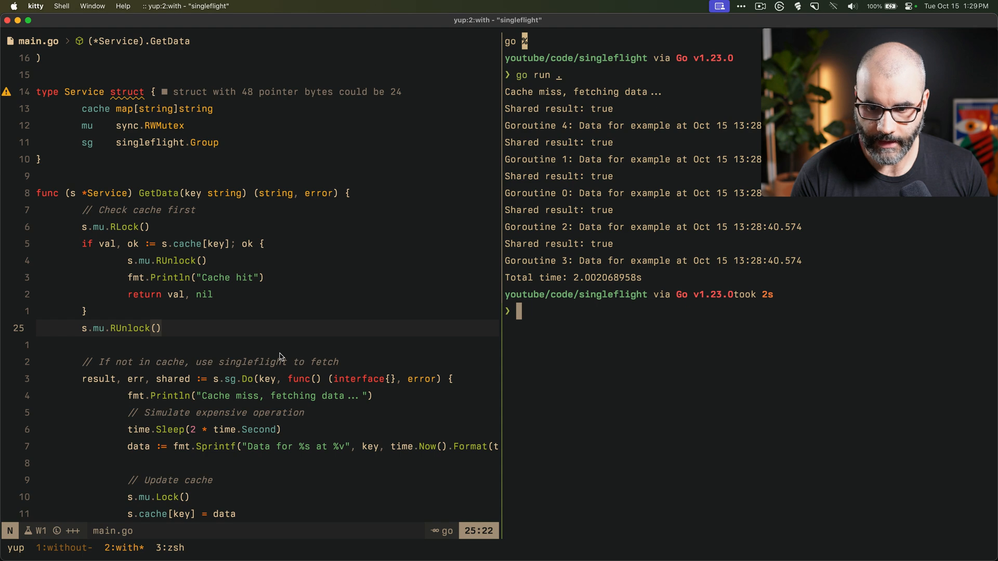
mouse_move(322, 349)
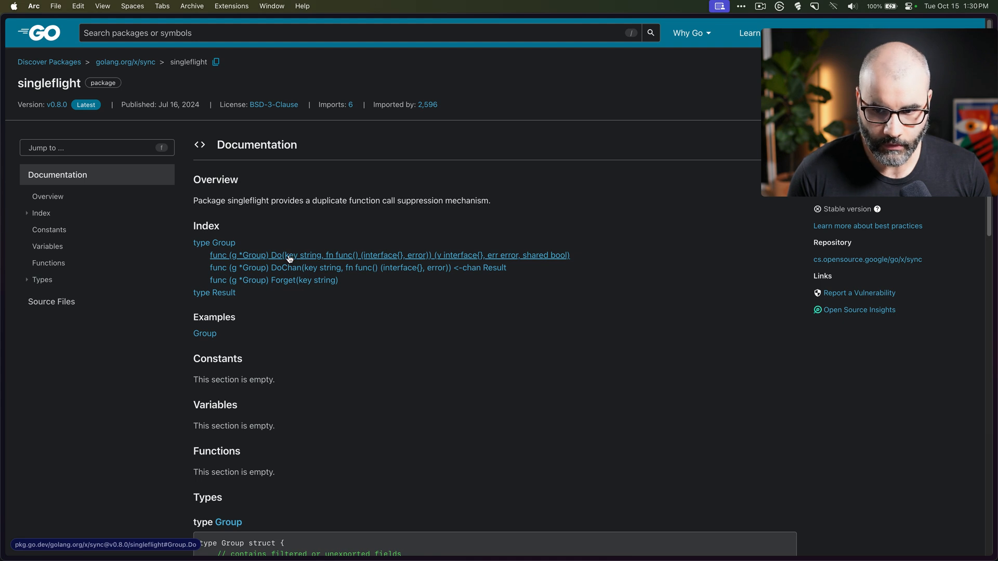
mouse_move(373, 261)
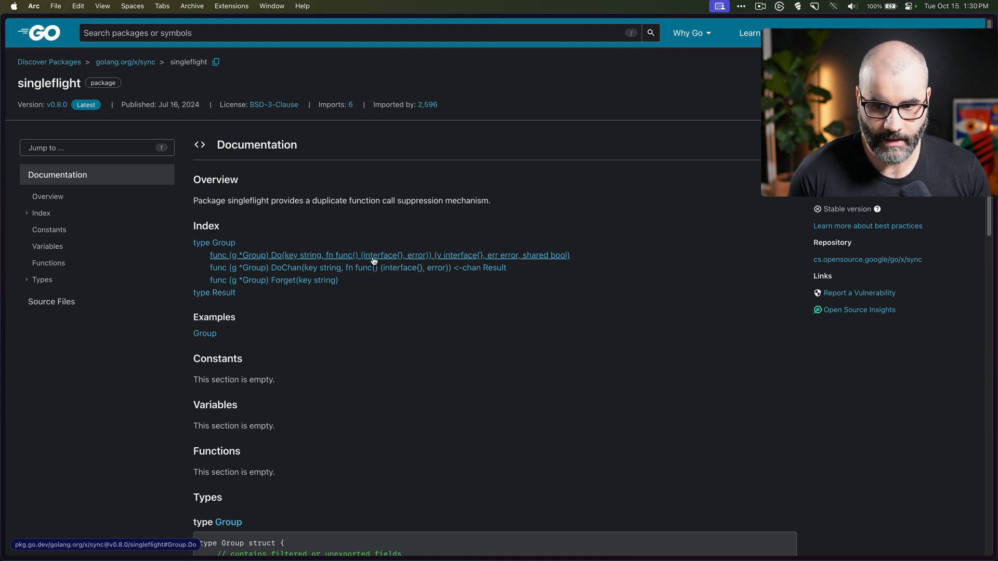
mouse_move(302, 303)
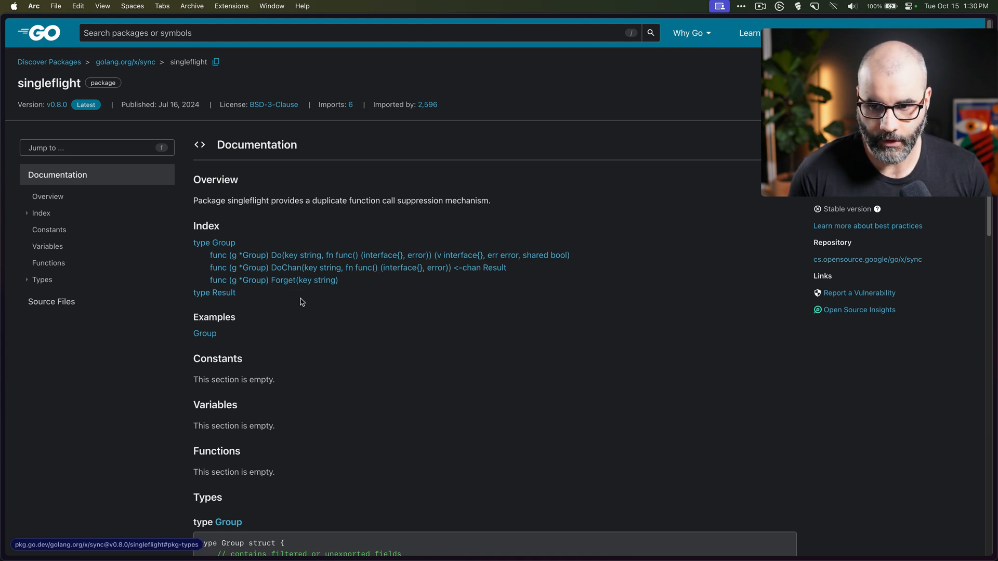
mouse_move(470, 347)
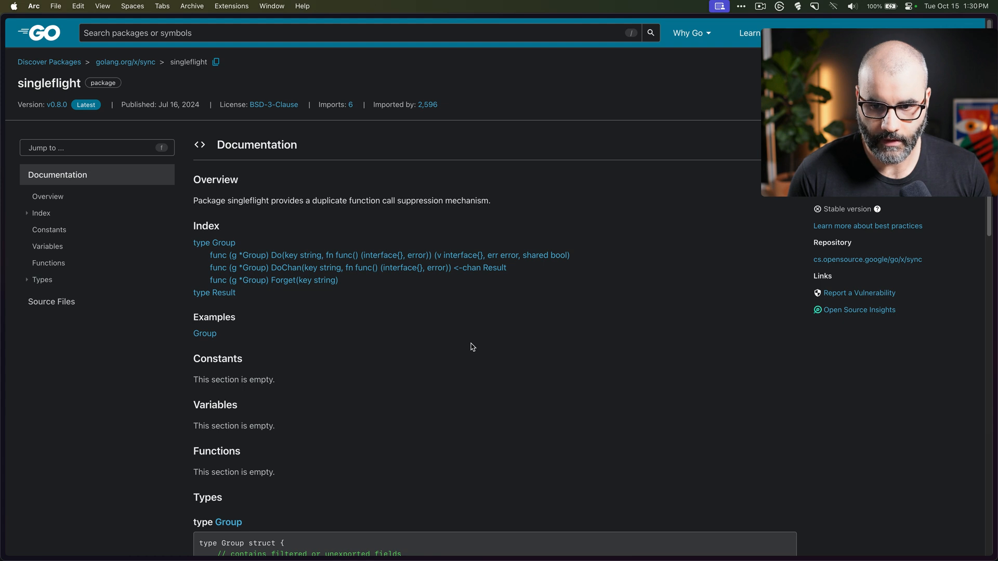
mouse_move(293, 267)
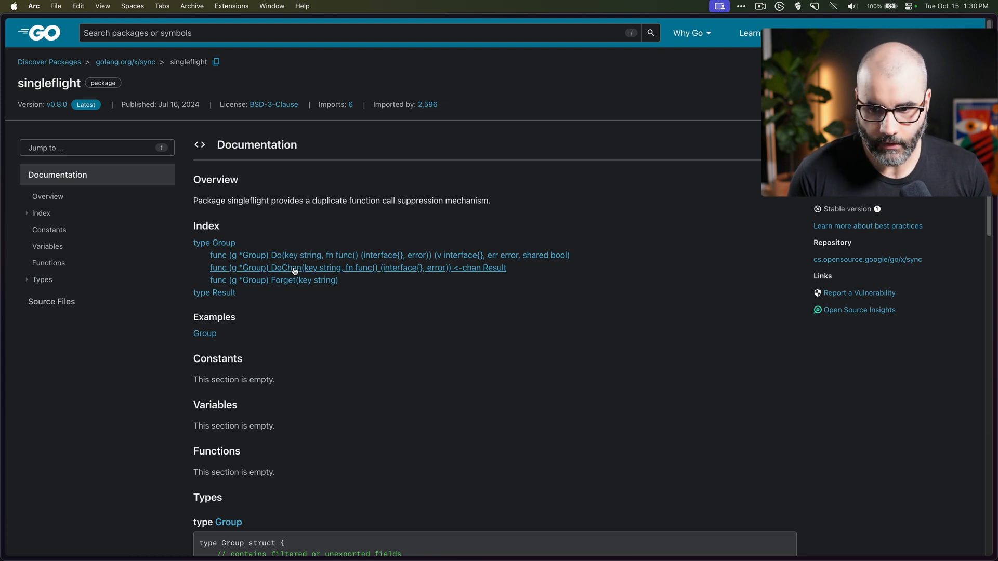
Step: Scroll the singleflight docs to the DoChan, Forget and Result descriptions
scroll(down, 3)
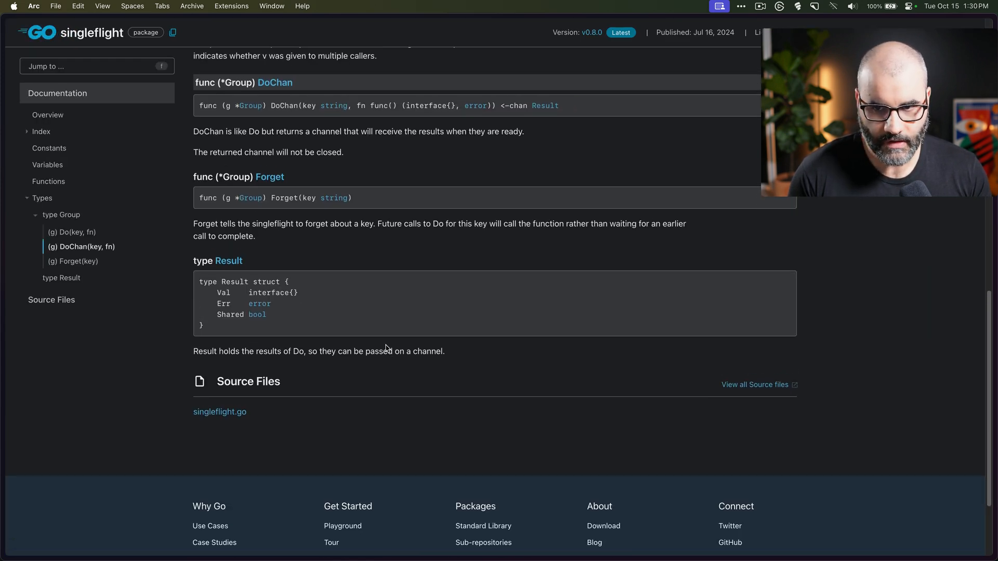
scroll(up, 3)
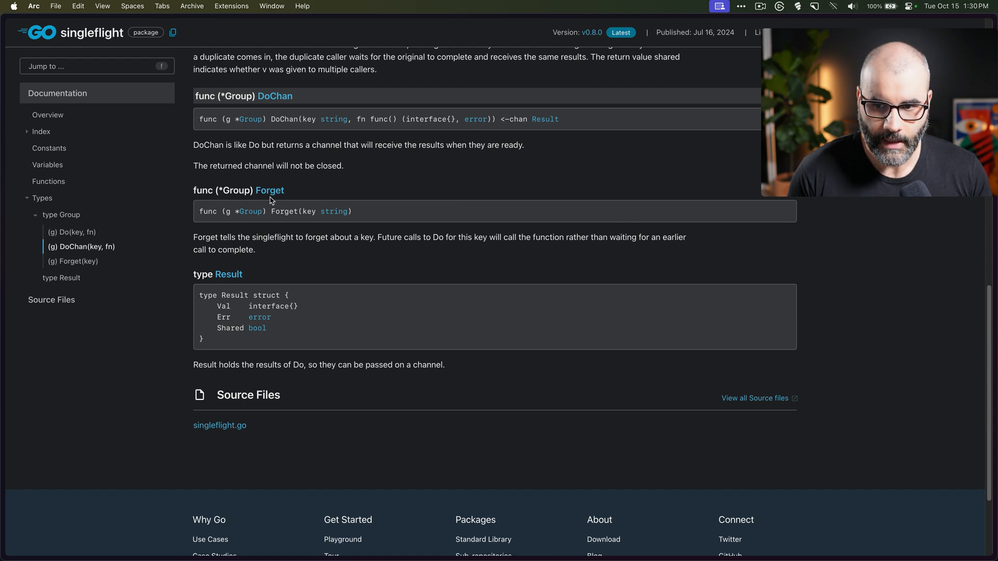
mouse_move(446, 306)
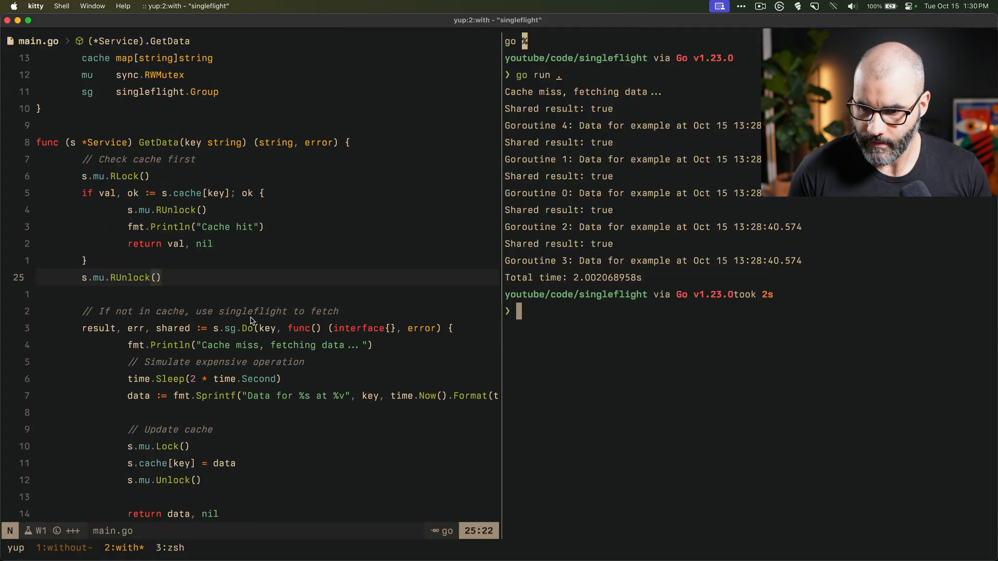
scroll(down, 3)
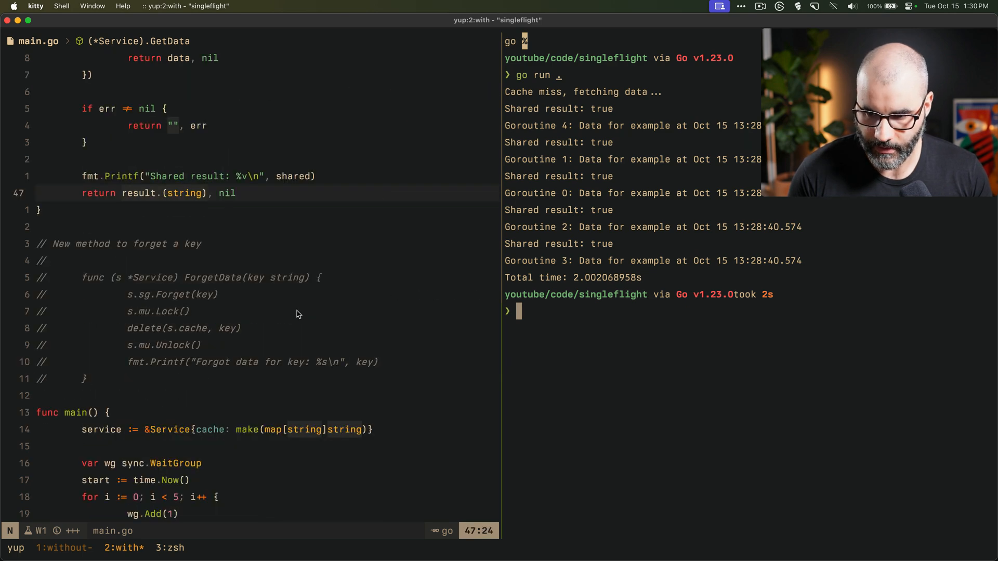
mouse_move(153, 358)
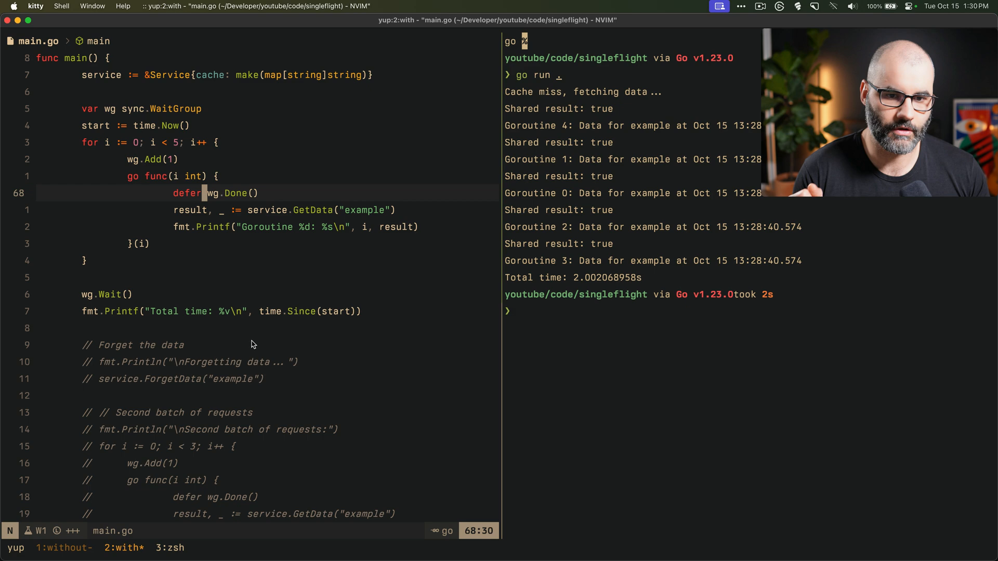
mouse_move(276, 357)
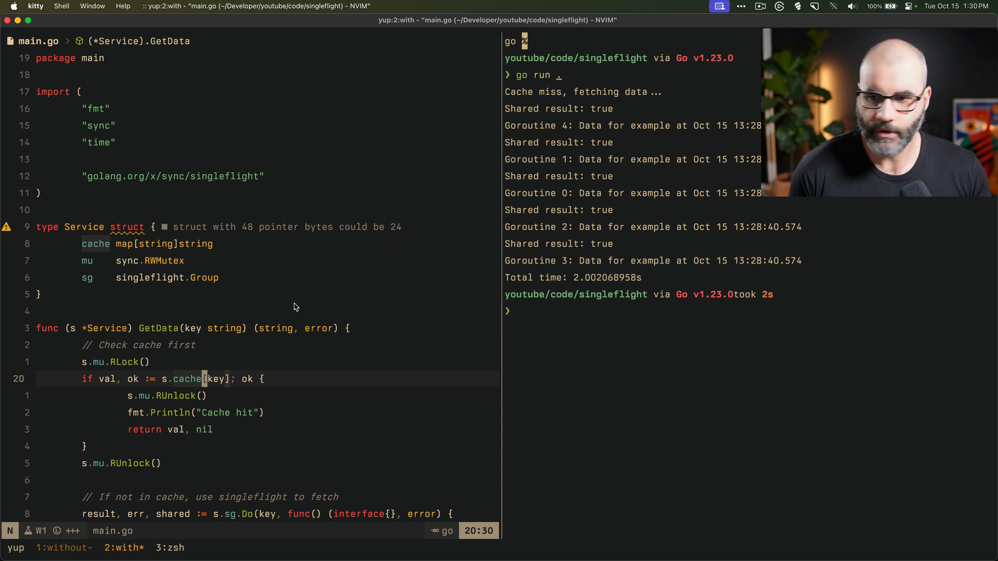
mouse_move(306, 379)
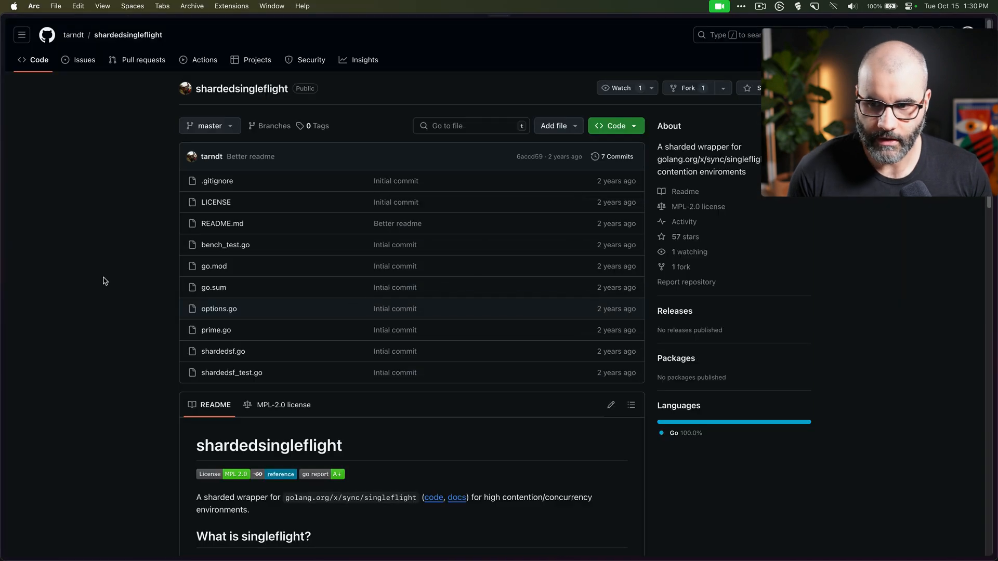
Step: Scroll the shardedsingleflight README down to the What is singleflight? section
scroll(down, 3)
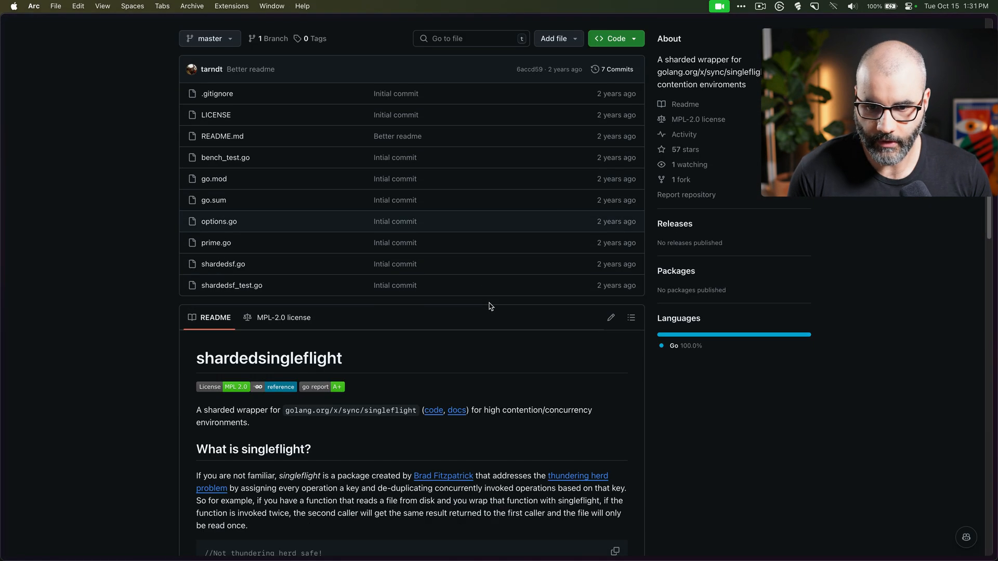
scroll(down, 3)
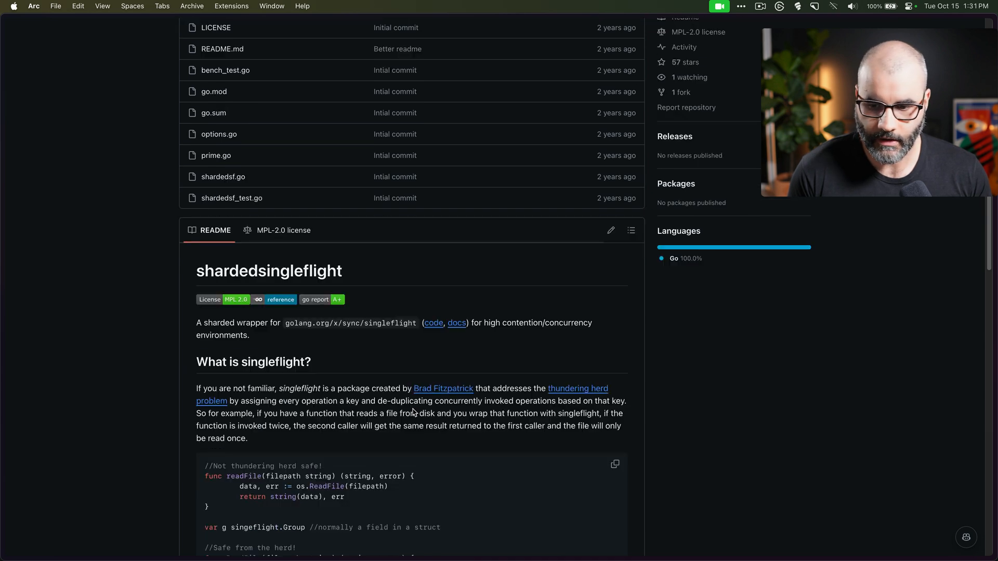
scroll(down, 3)
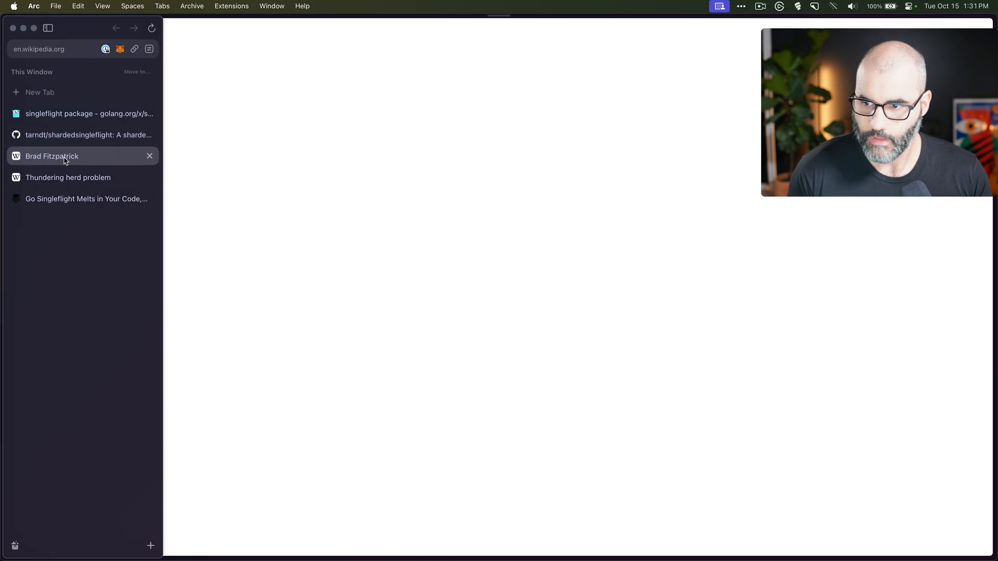
Step: View the Brad Fitzpatrick article, then switch to the Thundering herd problem article
click(52, 156)
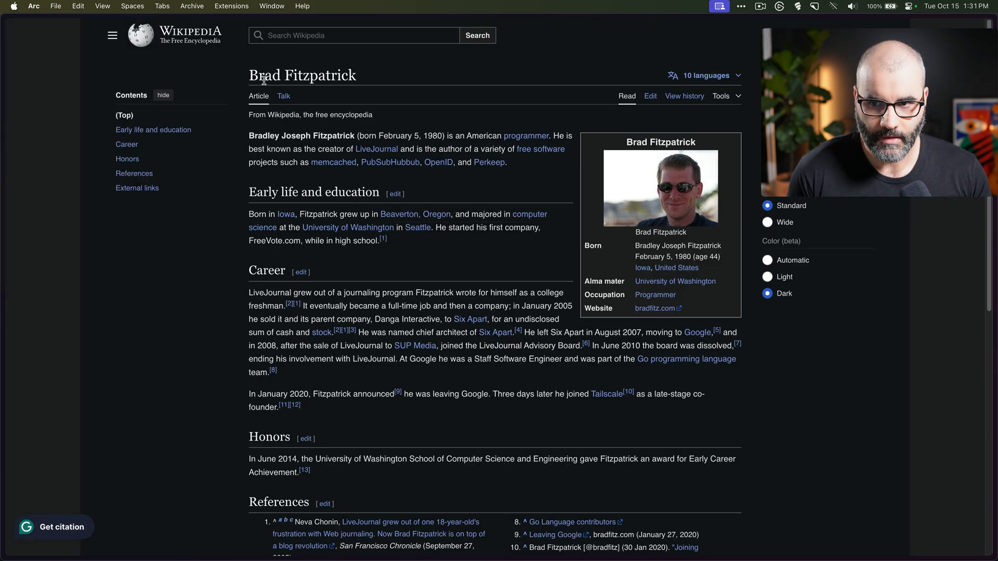
mouse_move(489, 165)
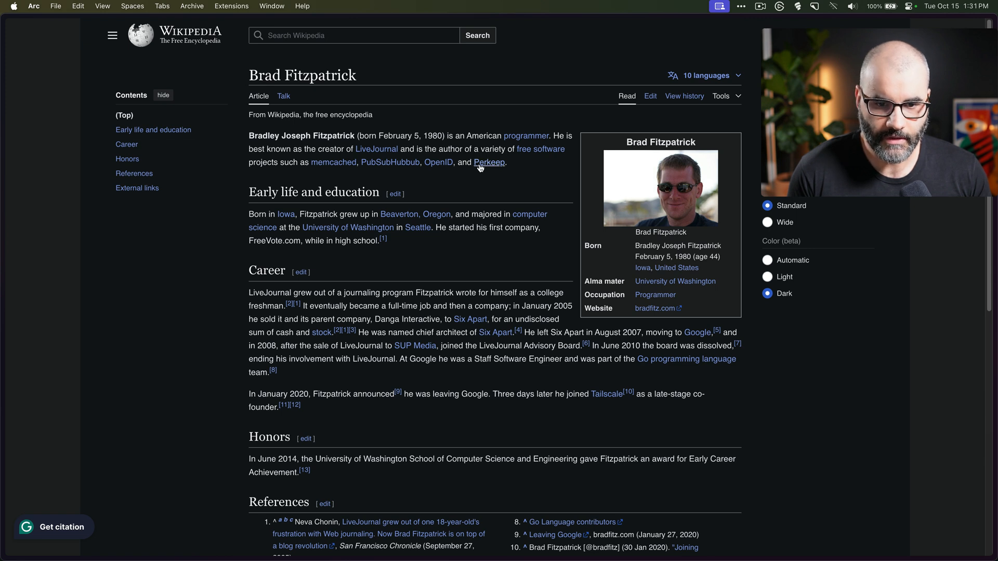
mouse_move(503, 282)
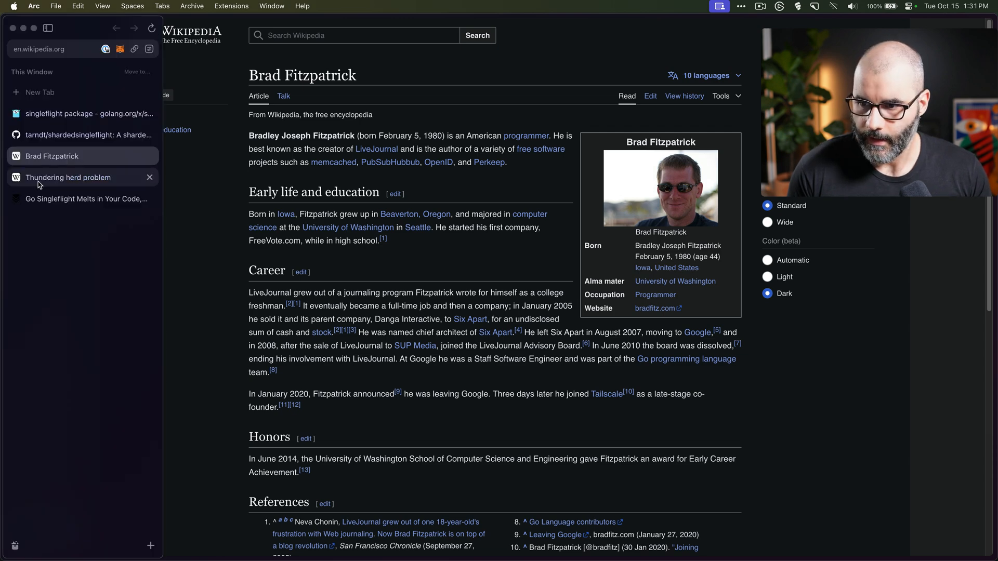
click(68, 177)
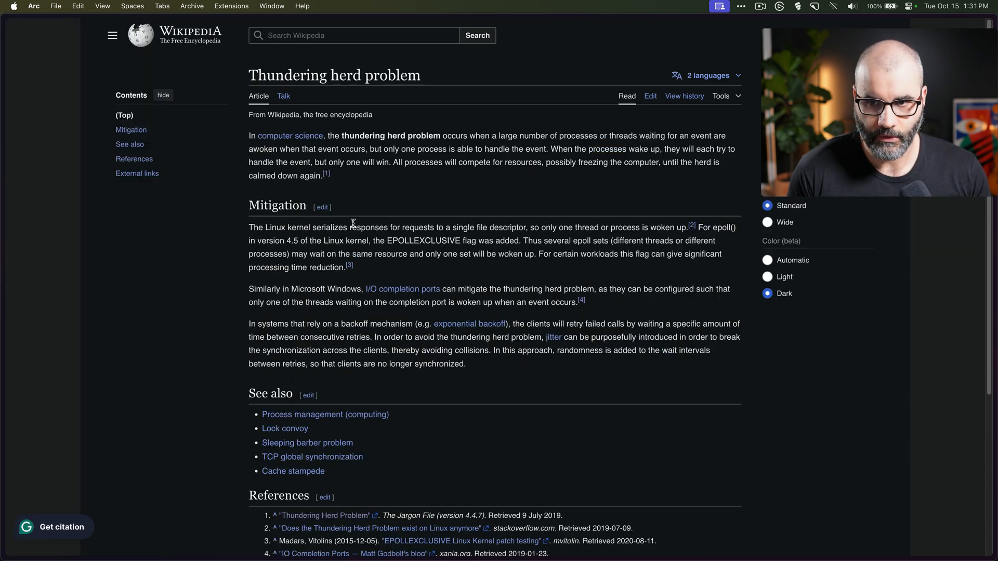
mouse_move(498, 184)
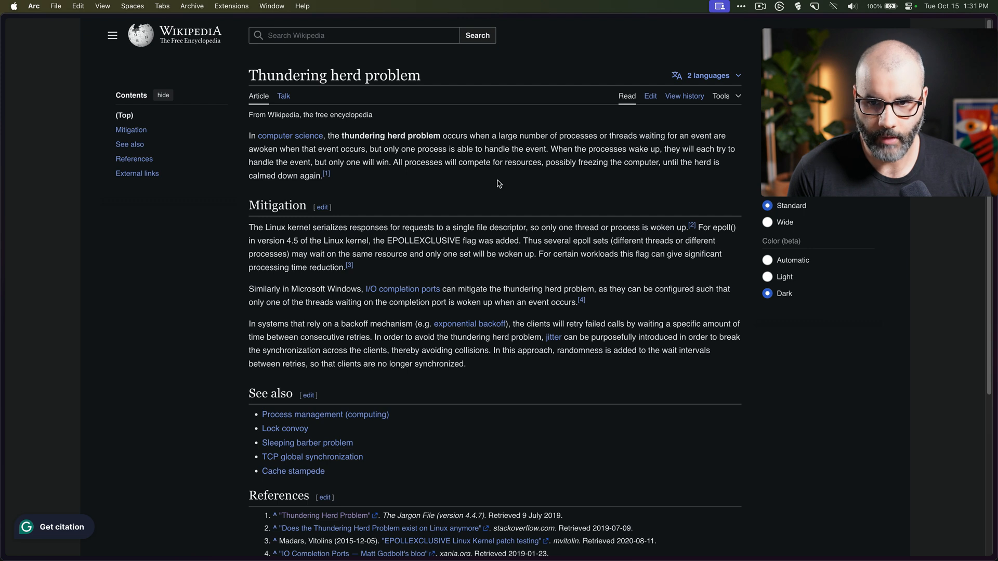
mouse_move(504, 206)
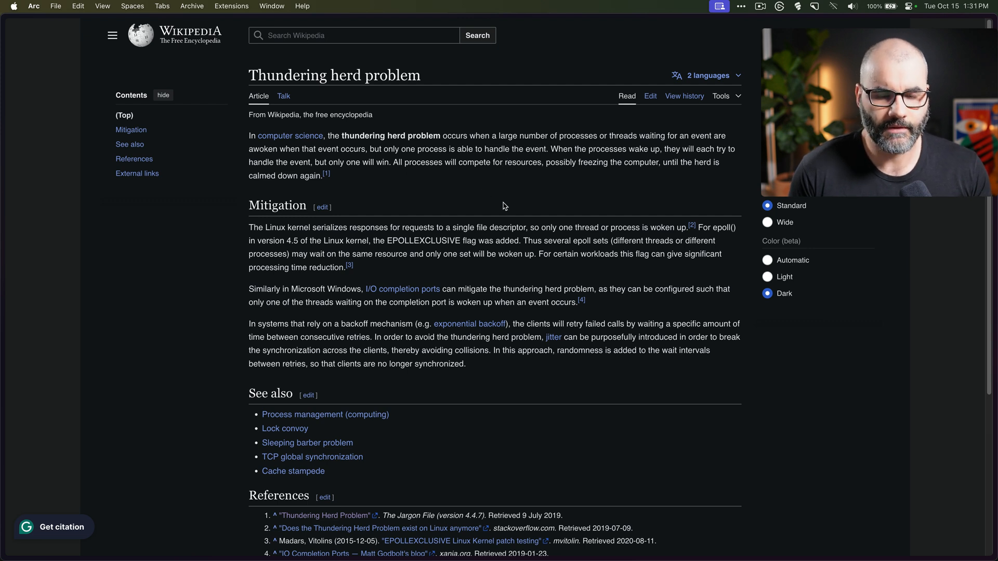
mouse_move(418, 206)
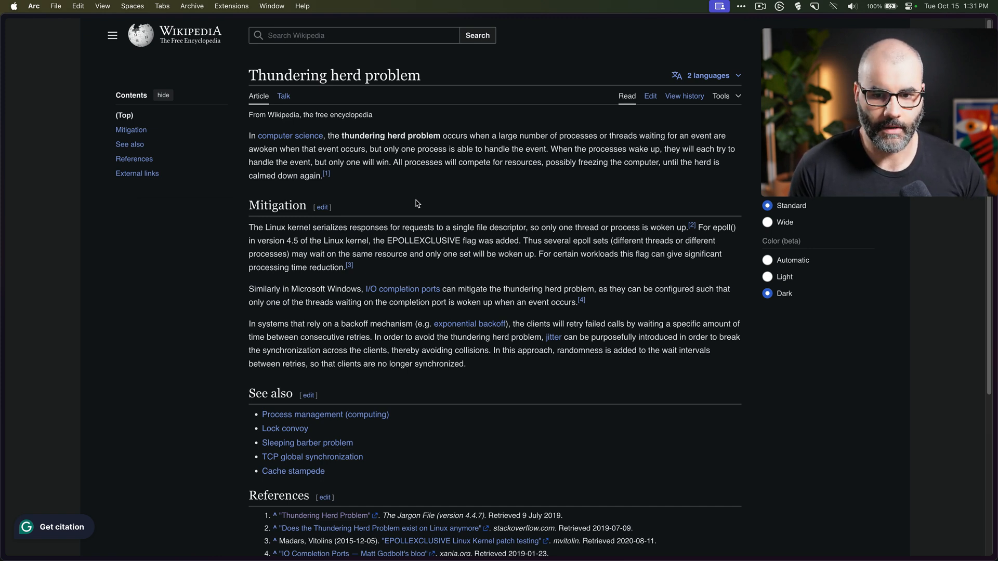
mouse_move(86, 202)
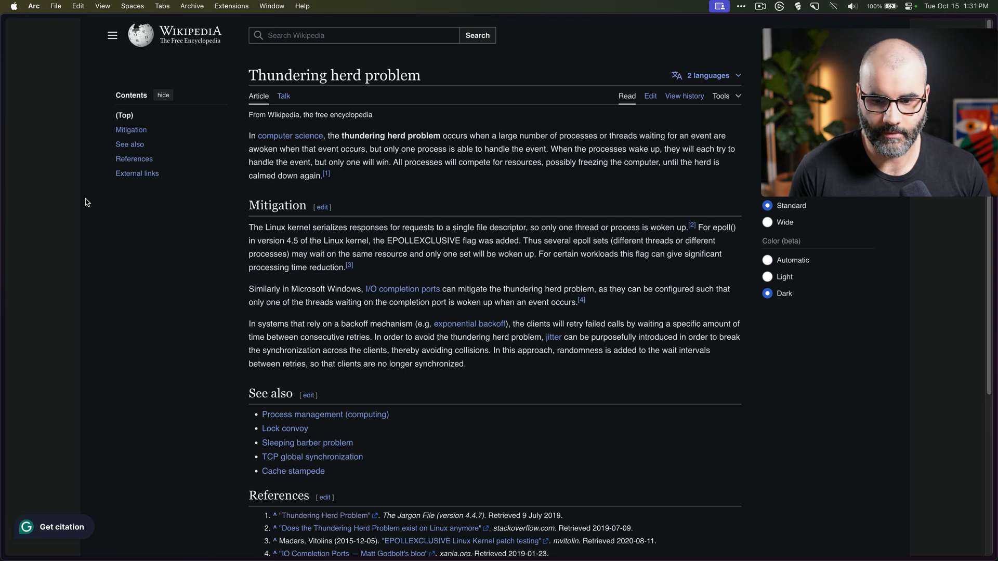
mouse_move(27, 253)
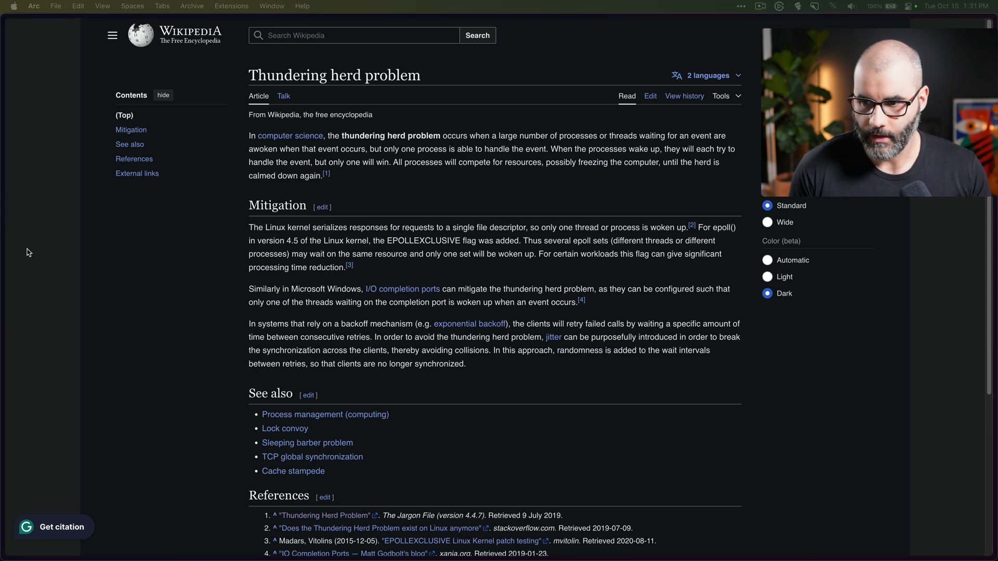
Step: Show the Go Singleflight blog post and scroll through its duplicate-request diagrams to the Singleflight section
click(87, 198)
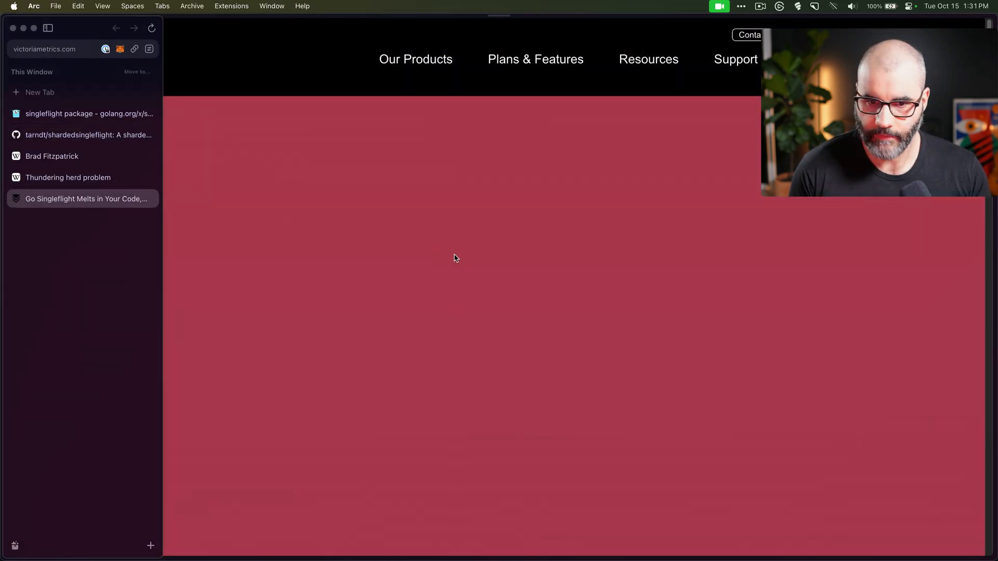
scroll(down, 3)
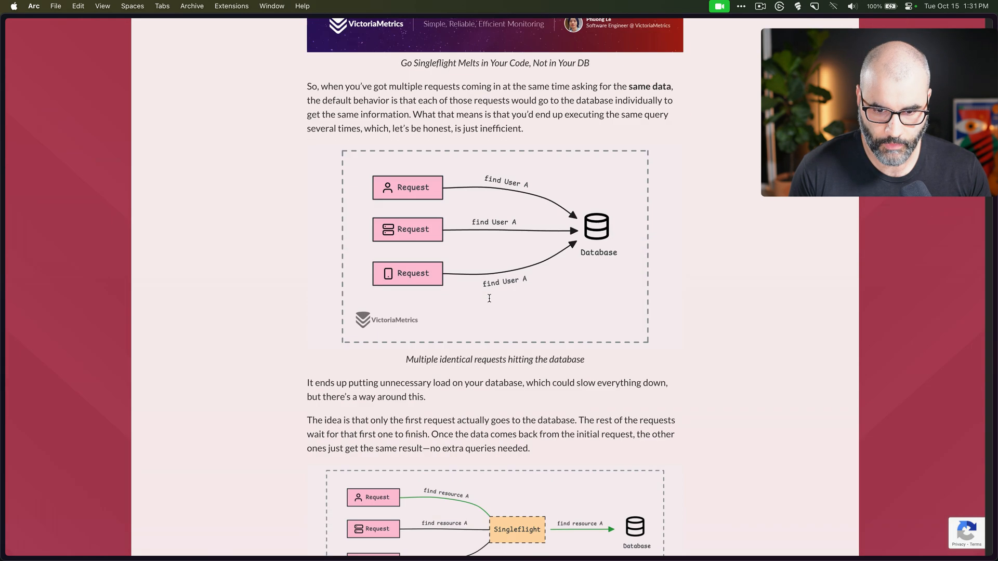
scroll(down, 3)
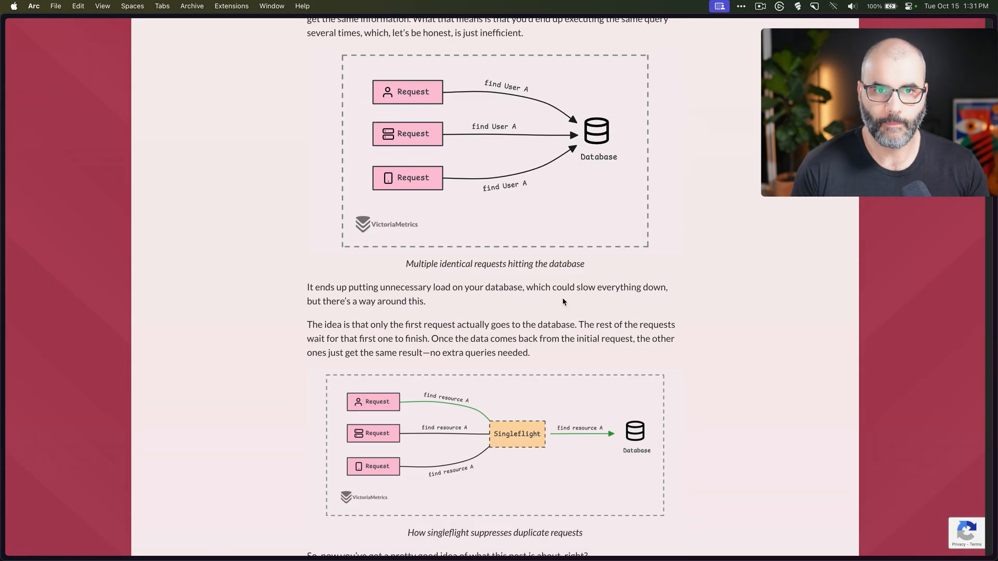
mouse_move(546, 134)
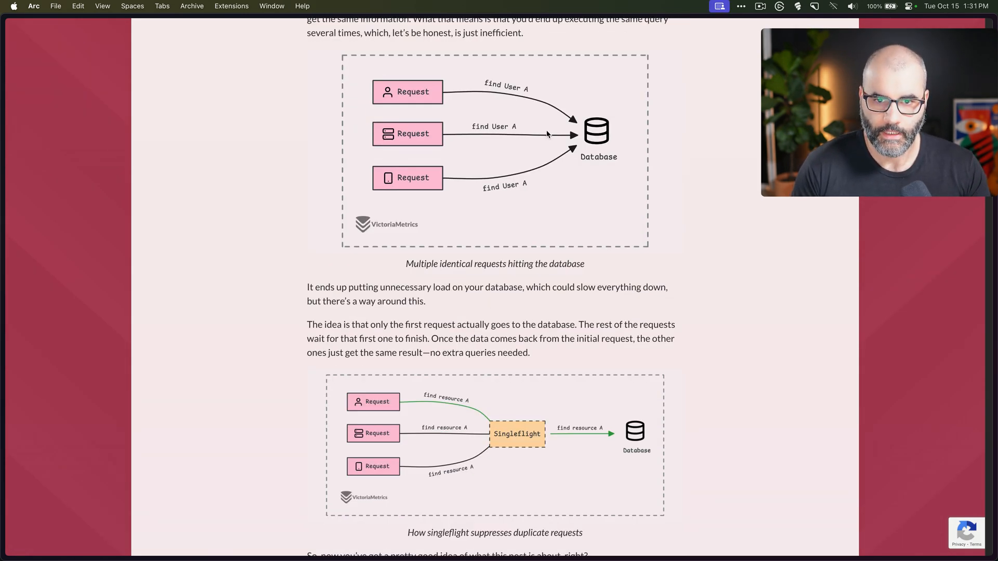
mouse_move(420, 129)
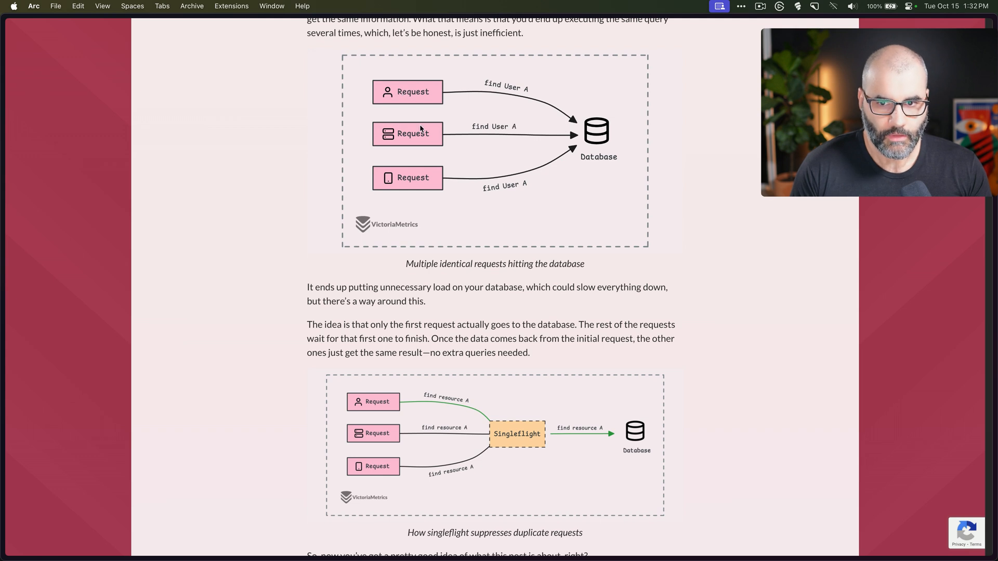
mouse_move(516, 141)
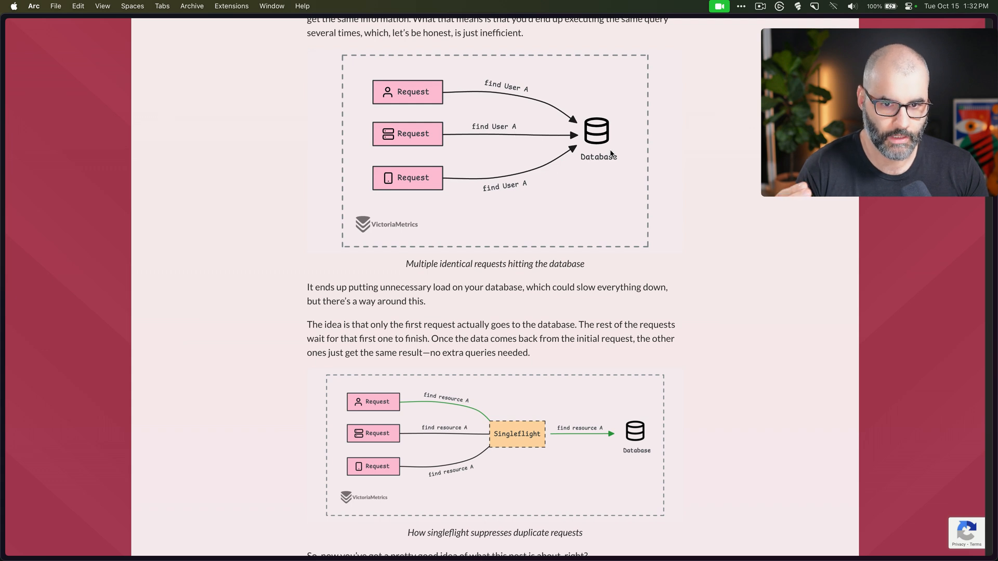
mouse_move(629, 205)
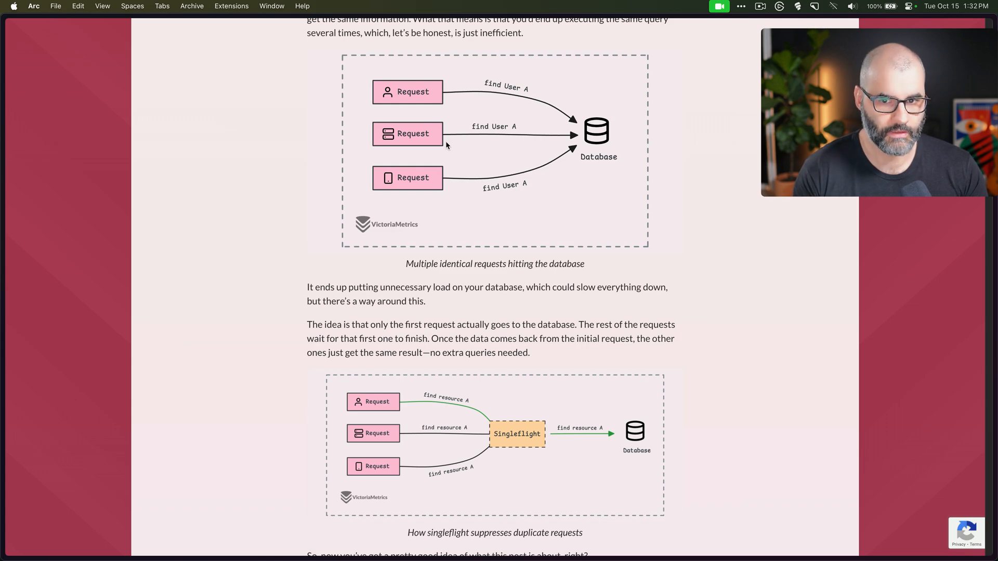
scroll(down, 3)
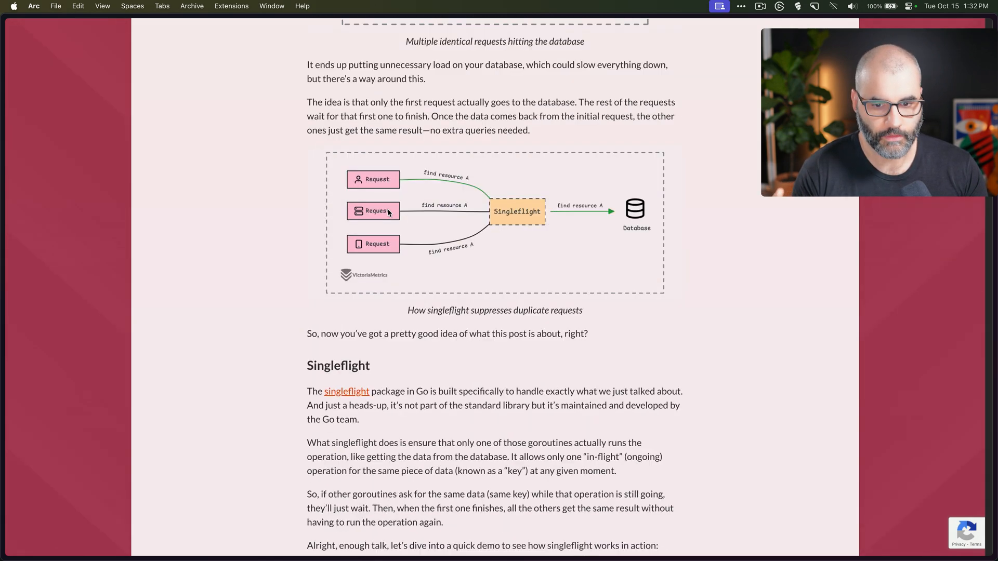
mouse_move(350, 194)
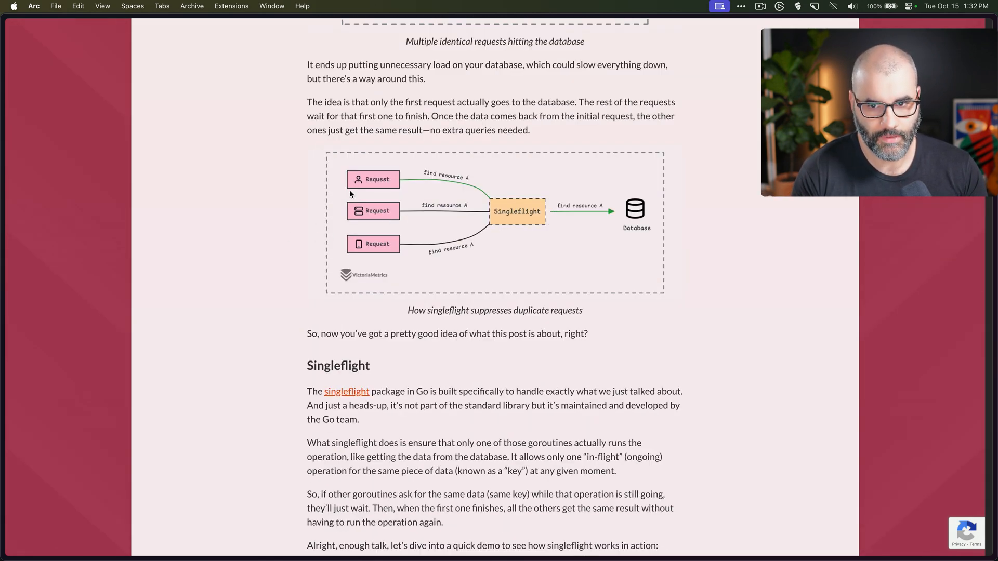
mouse_move(503, 249)
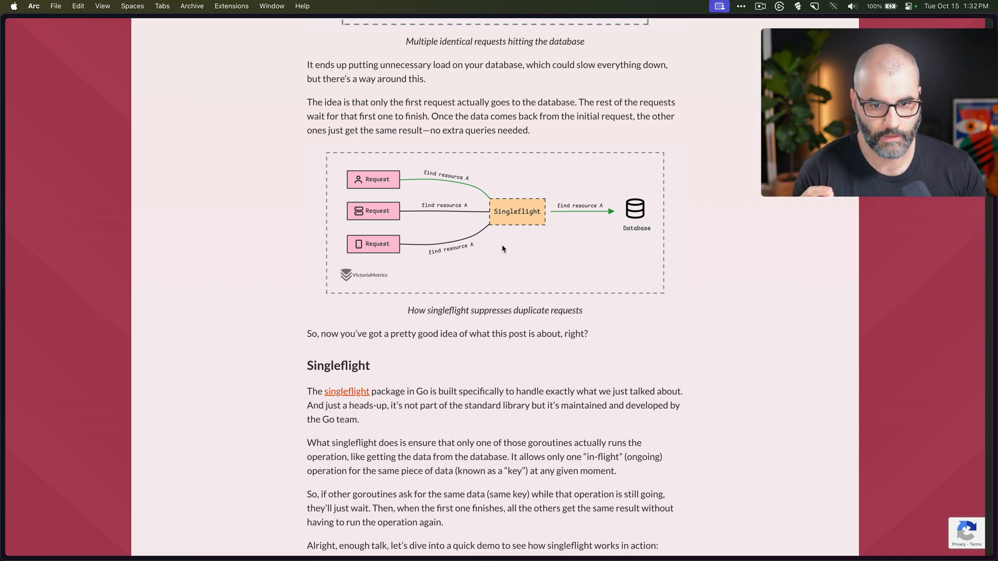
mouse_move(526, 218)
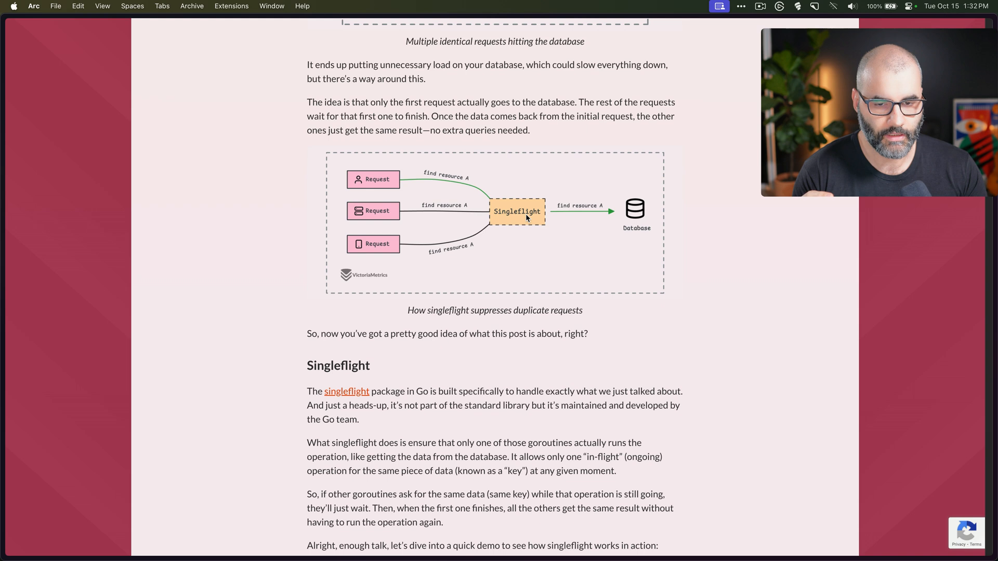
mouse_move(641, 220)
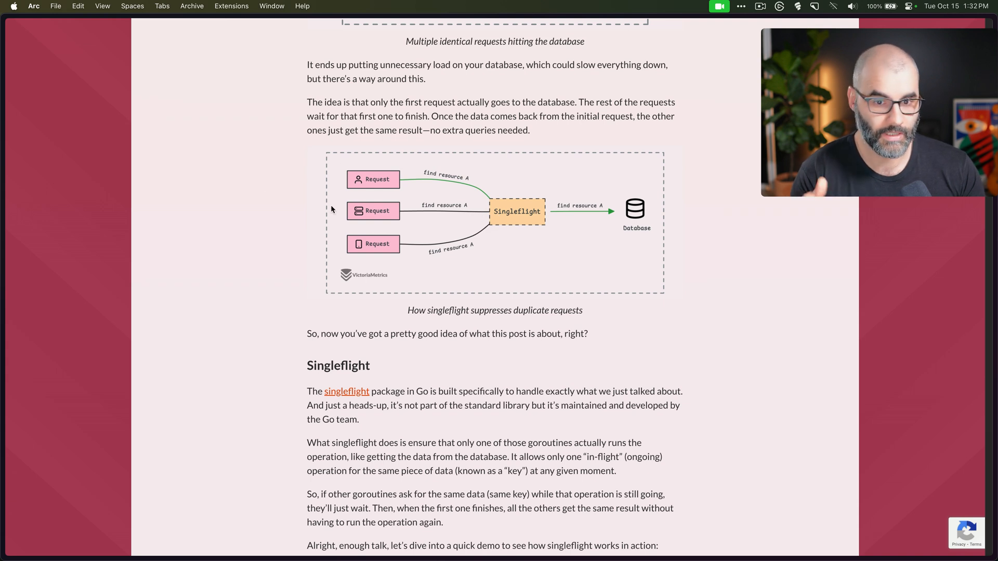
mouse_move(294, 248)
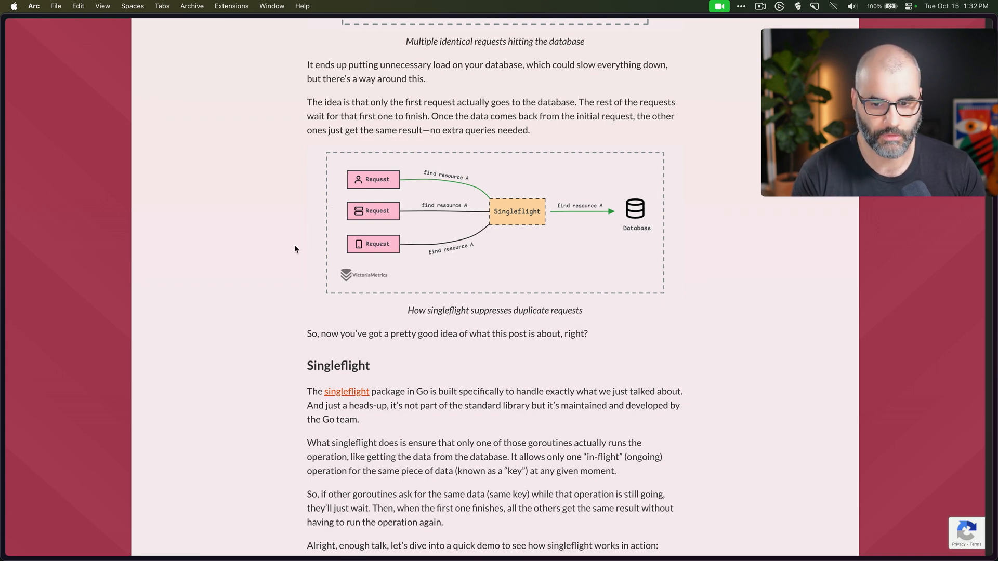
scroll(down, 3)
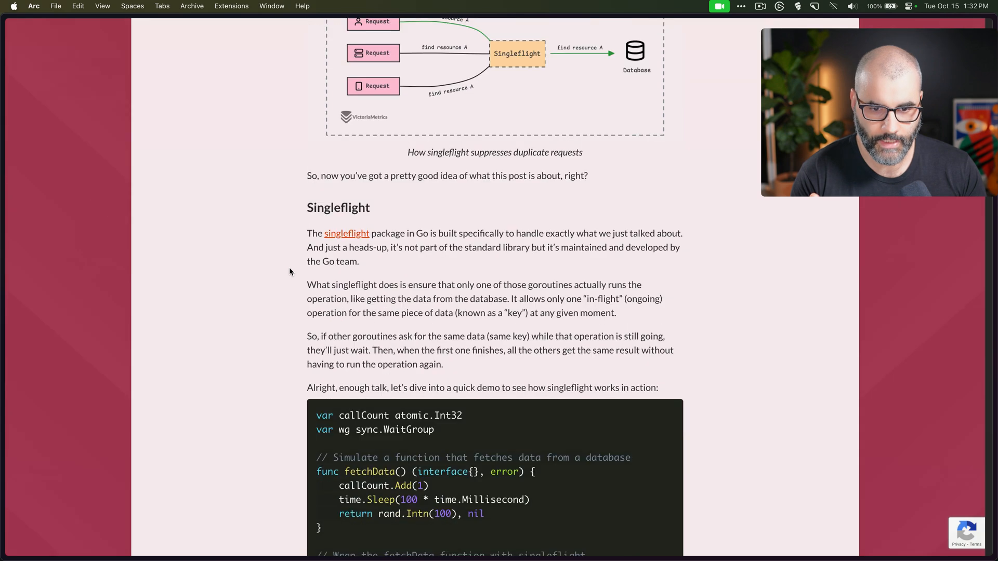
scroll(down, 3)
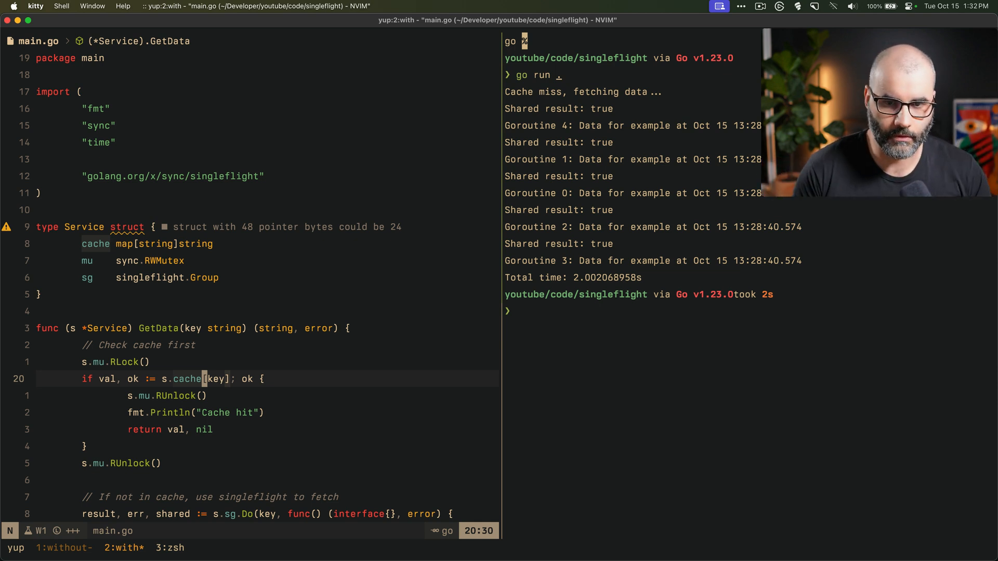
Step: Scroll main.go to GetData's singleflight Do call with its two-second fetch and cache update
scroll(down, 3)
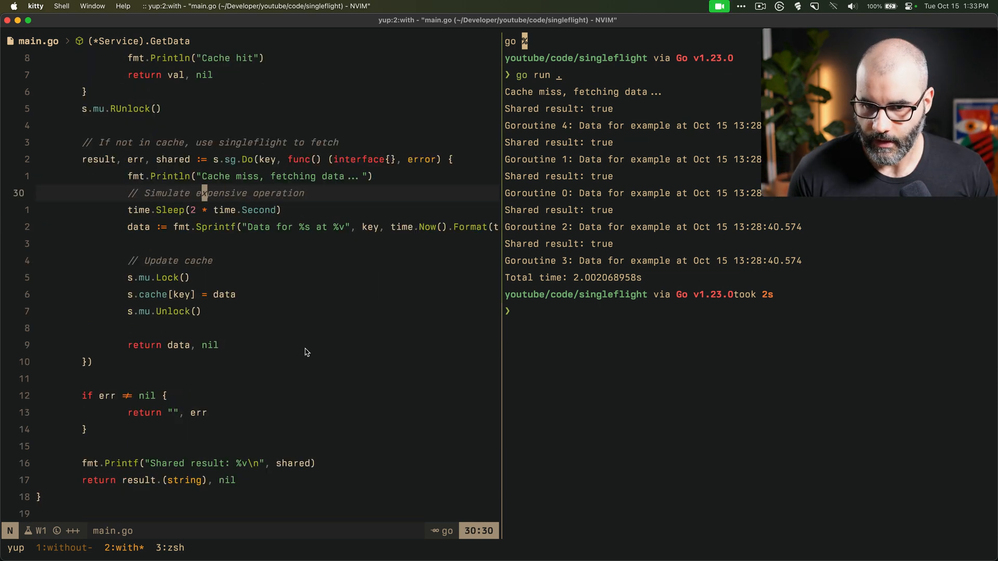
mouse_move(341, 305)
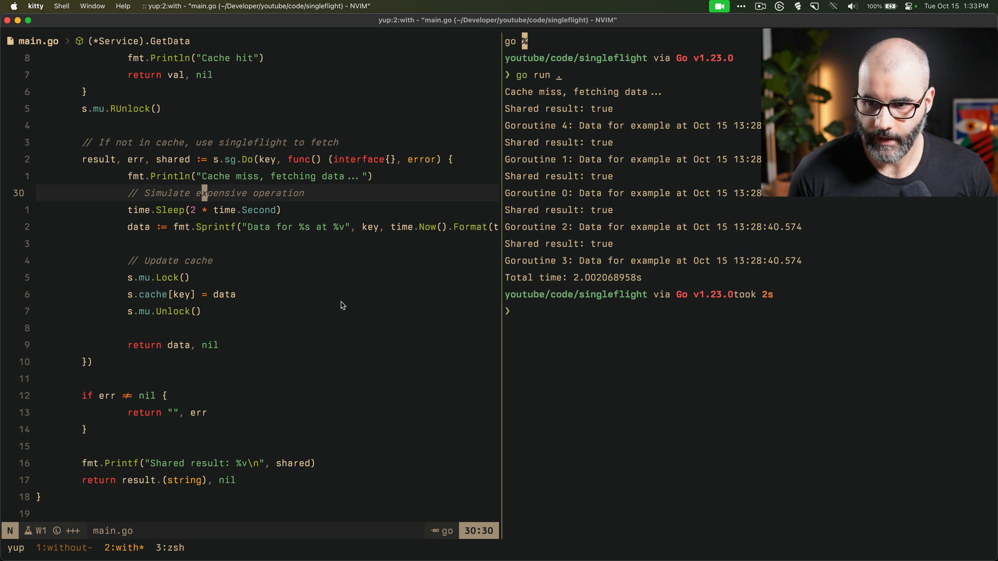
mouse_move(312, 334)
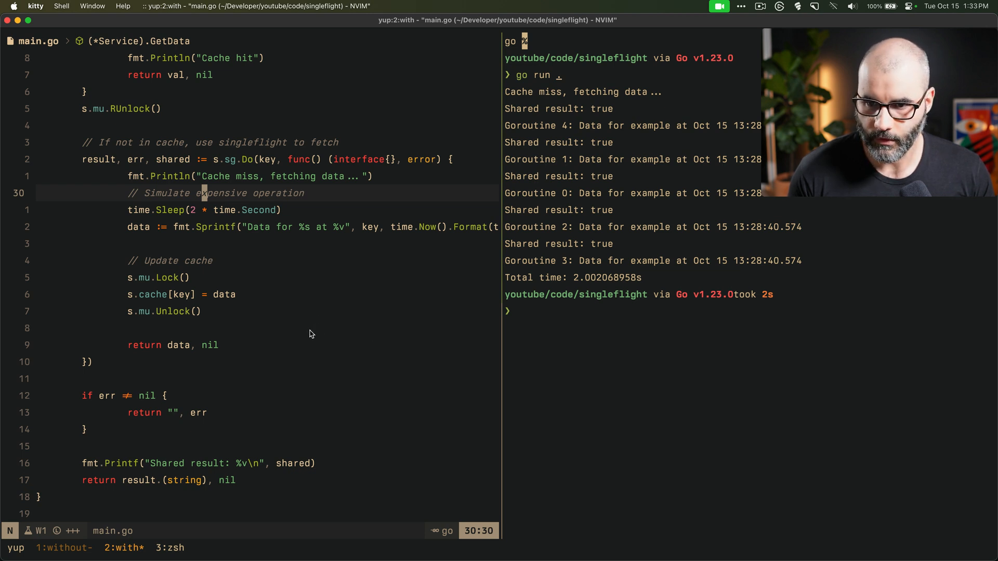